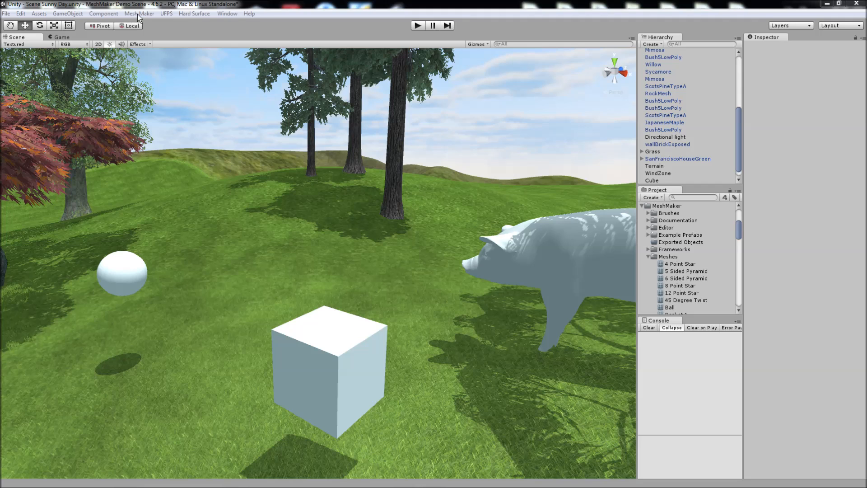
# Browse the Mesh Maker and Window menus, then launch Mesh Maker > Mesh Editor
pyautogui.click(139, 13)
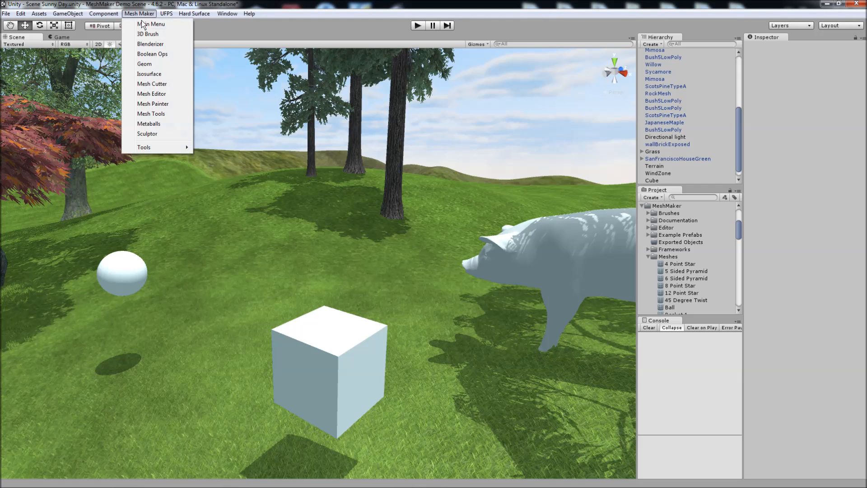
pyautogui.moveTo(152, 95)
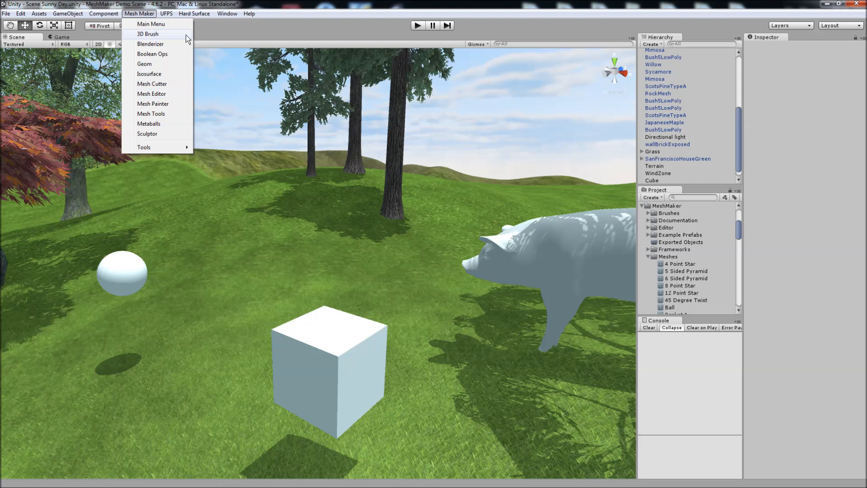
pyautogui.click(226, 13)
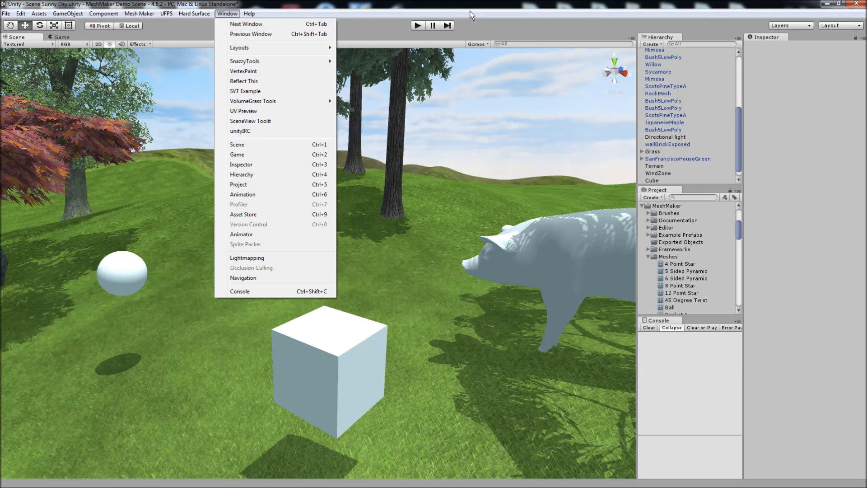
pyautogui.click(337, 149)
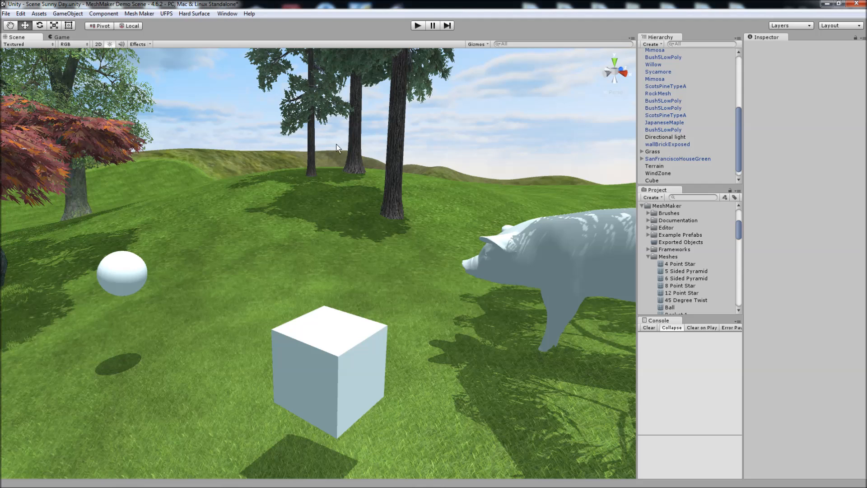
pyautogui.click(139, 13)
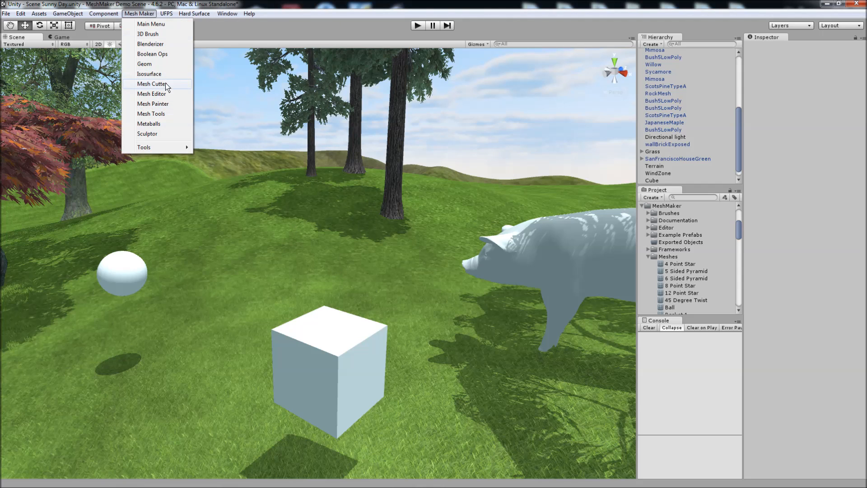
pyautogui.click(151, 93)
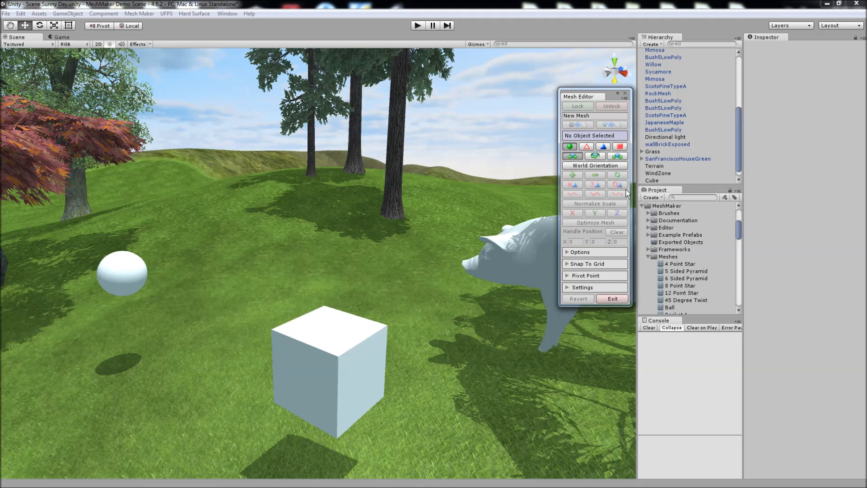
pyautogui.moveTo(572, 175)
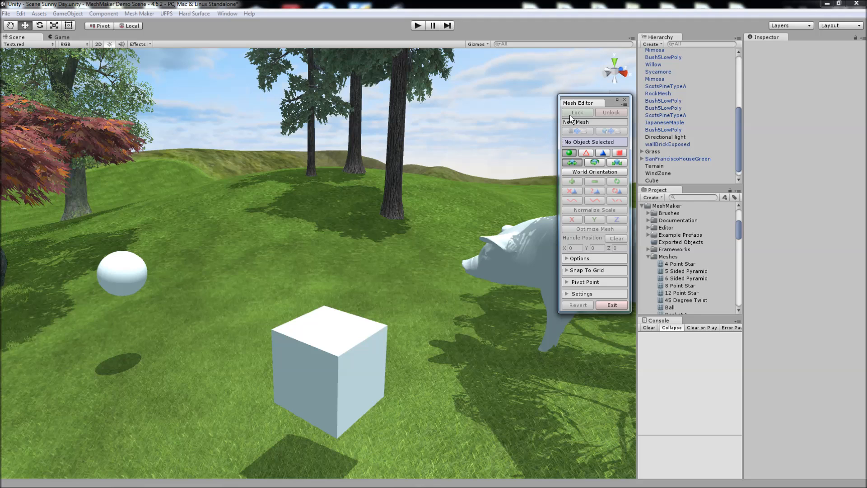
pyautogui.moveTo(581, 119)
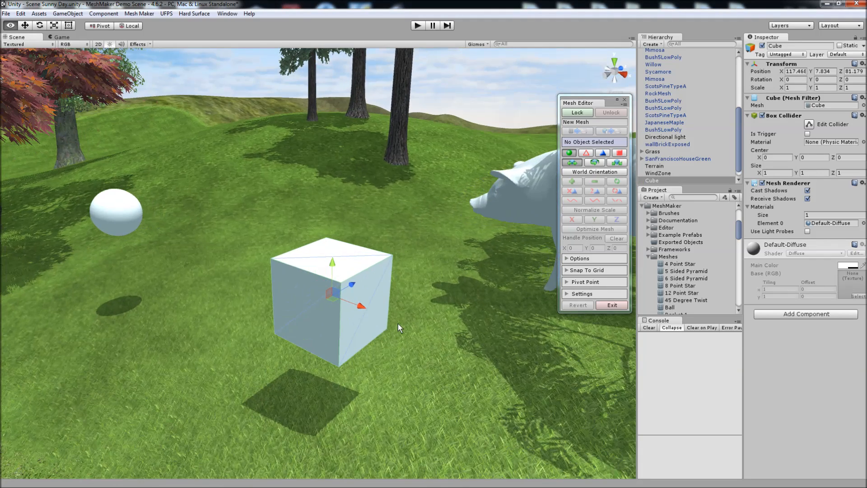
pyautogui.moveTo(558, 147)
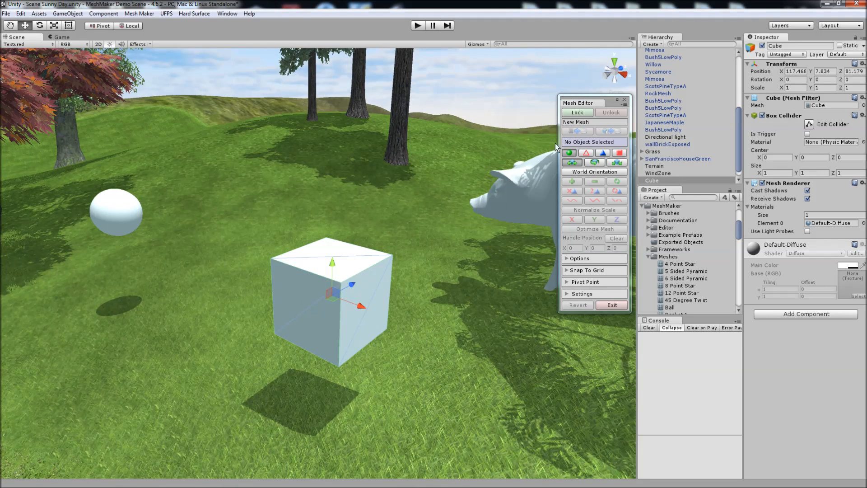
pyautogui.moveTo(588, 117)
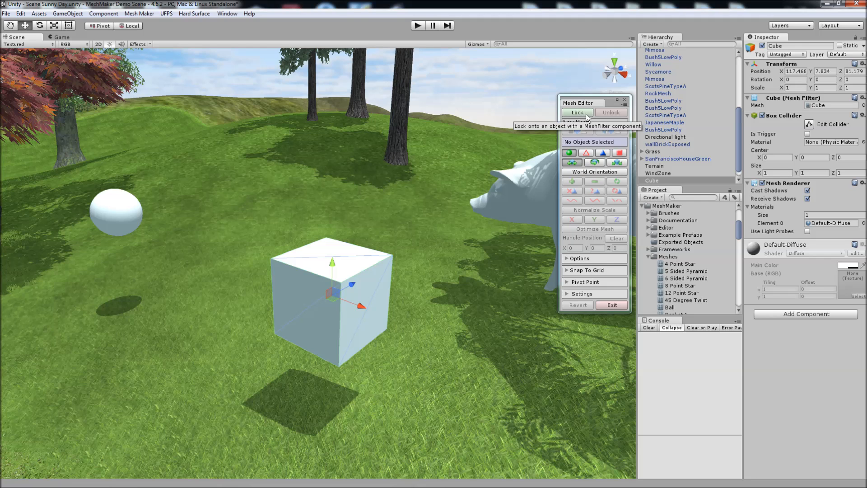
# Lock the editor onto the Cube, confirming a working mesh copy that replaces the existing mesh
pyautogui.click(578, 113)
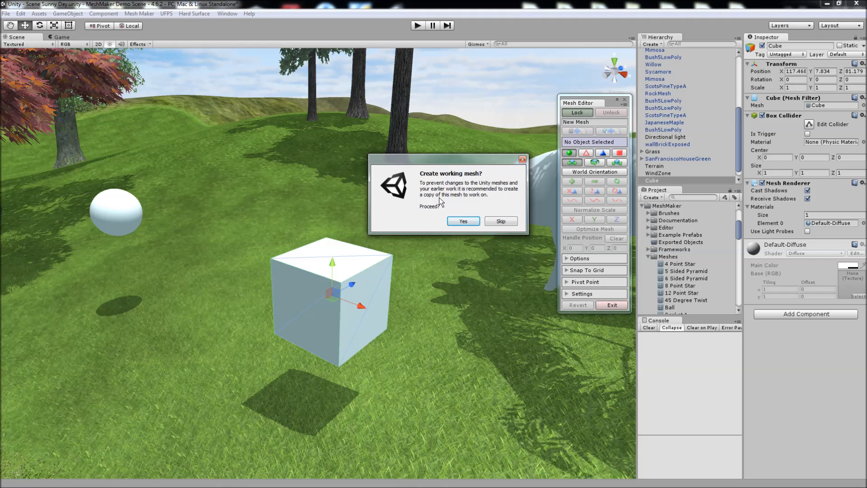
pyautogui.moveTo(526, 186)
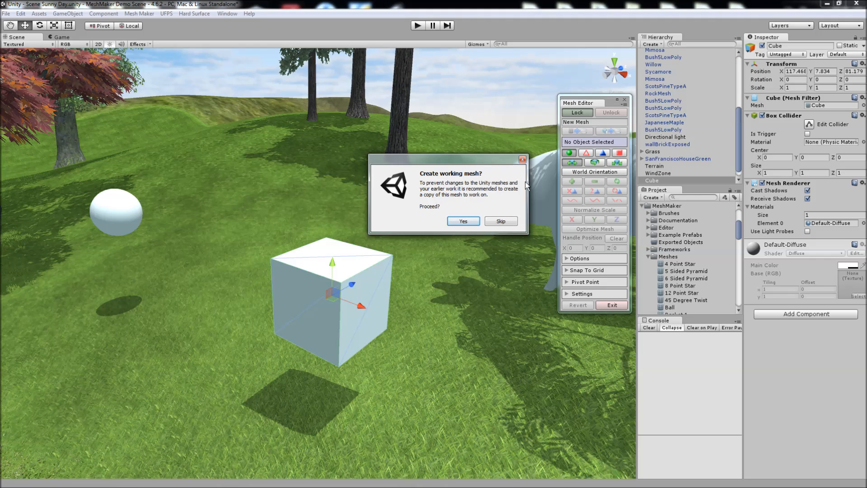
pyautogui.moveTo(452, 232)
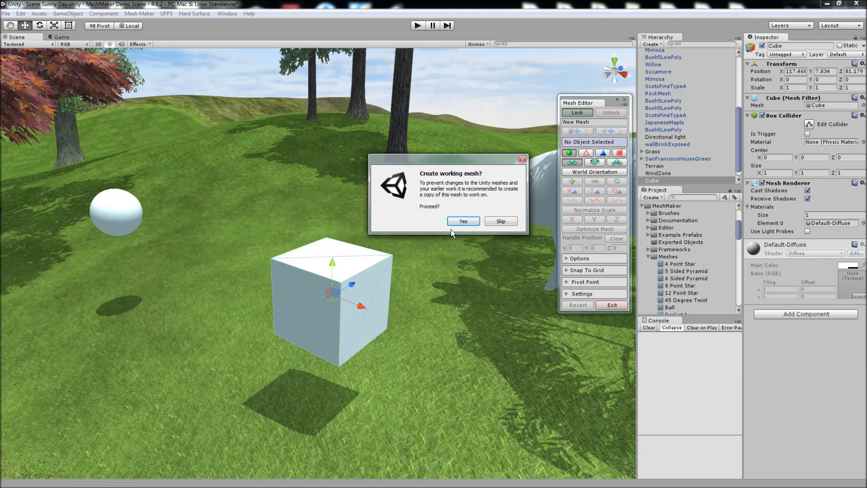
pyautogui.click(463, 220)
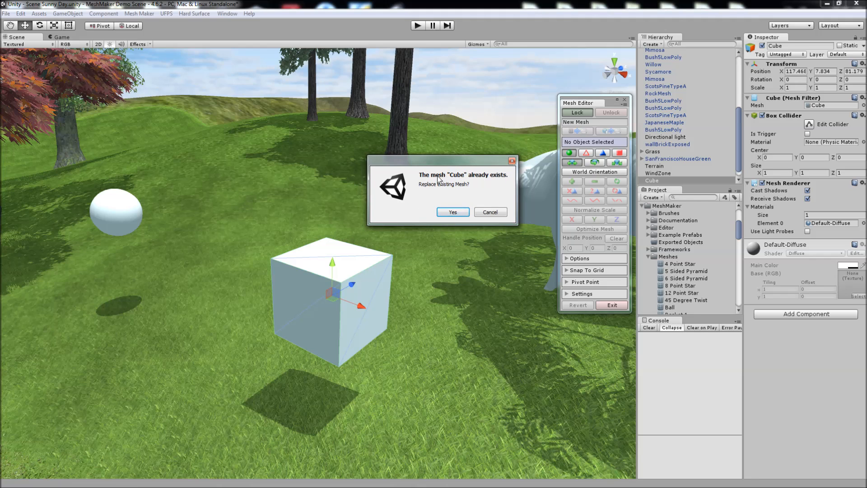
pyautogui.moveTo(460, 183)
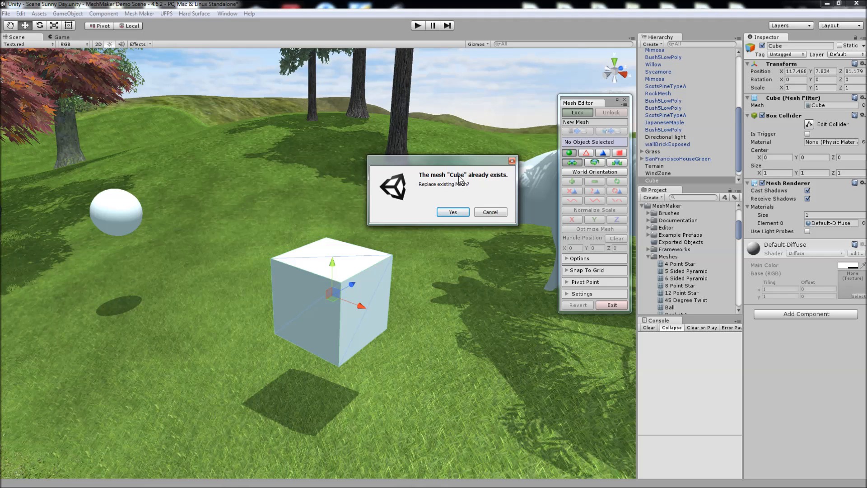
pyautogui.moveTo(437, 185)
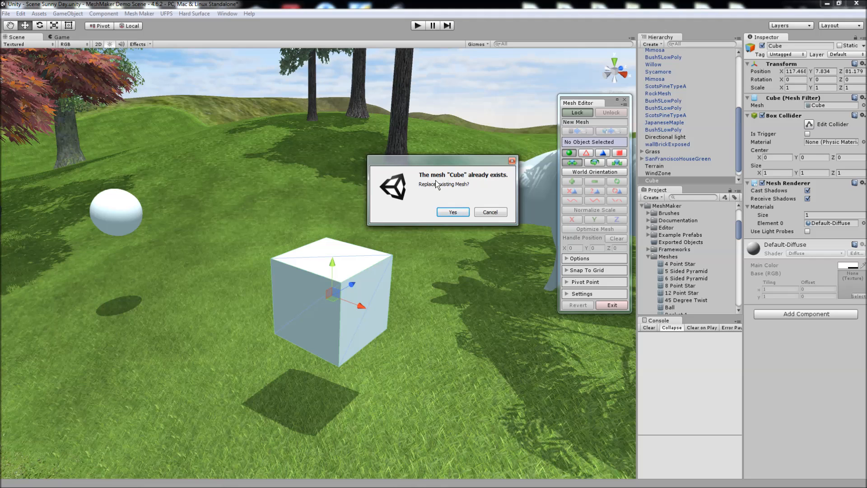
pyautogui.click(453, 212)
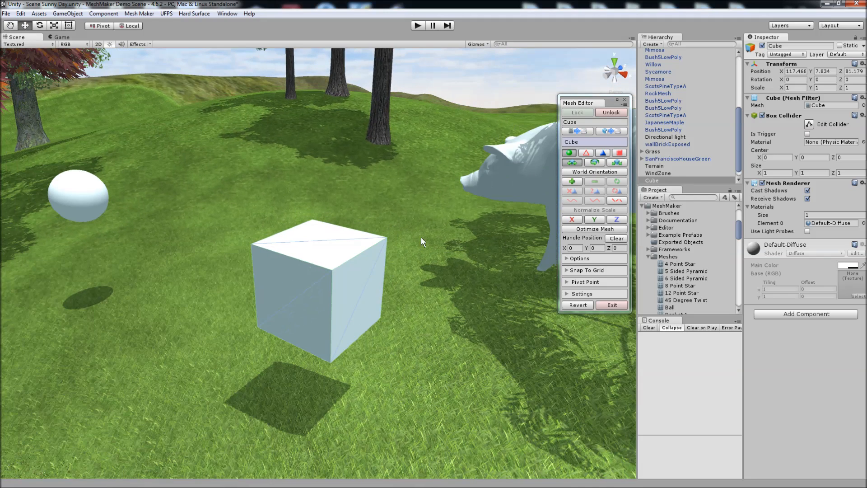
pyautogui.moveTo(571, 154)
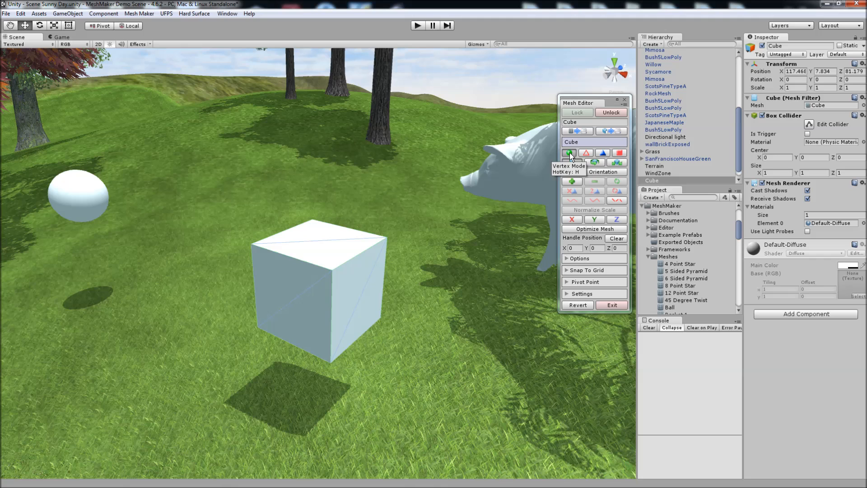
pyautogui.moveTo(615, 157)
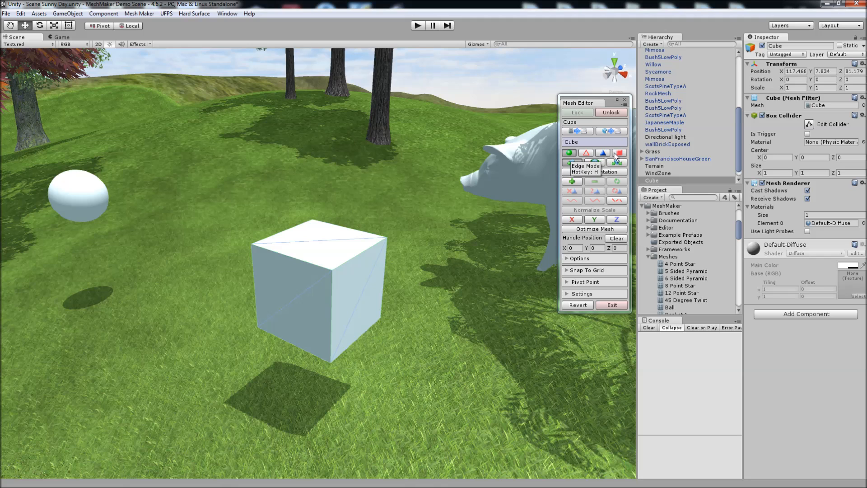
pyautogui.moveTo(585, 154)
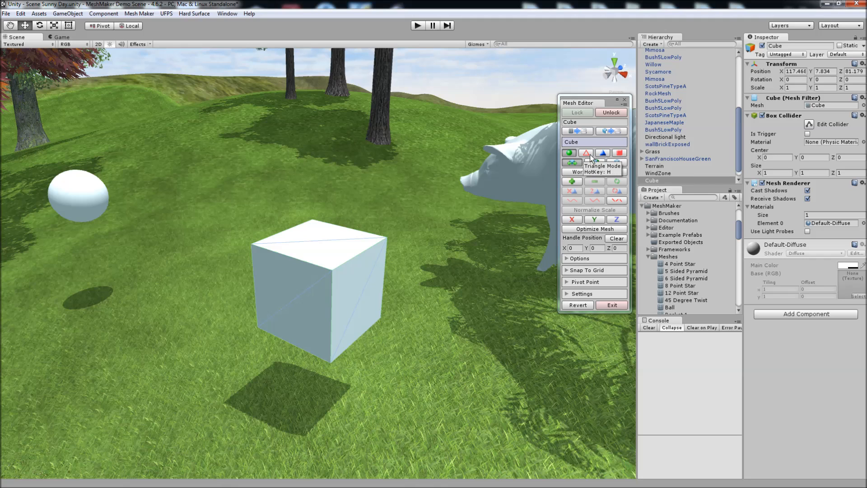
pyautogui.moveTo(570, 154)
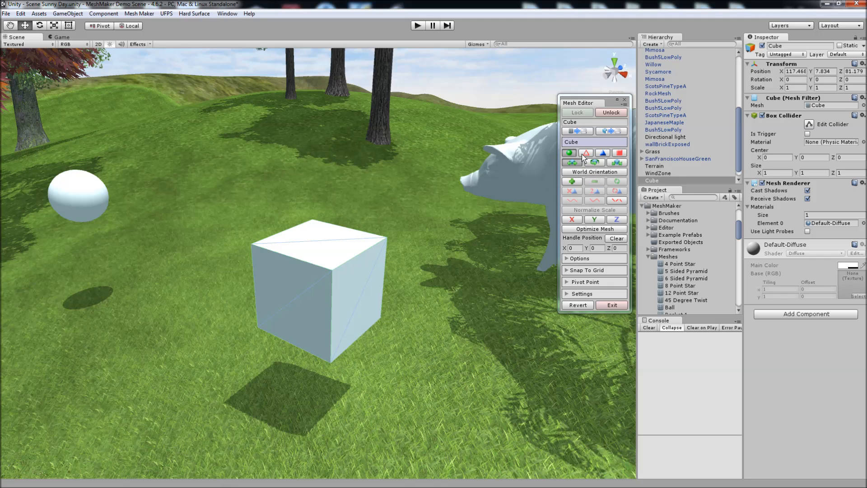
pyautogui.moveTo(604, 153)
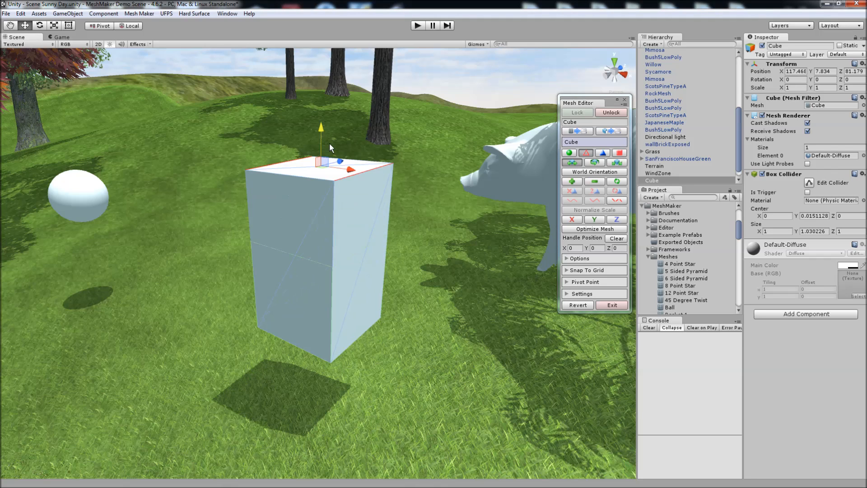
# Switch the Mesh Editor to Face mode to work on the cube's faces
pyautogui.click(602, 154)
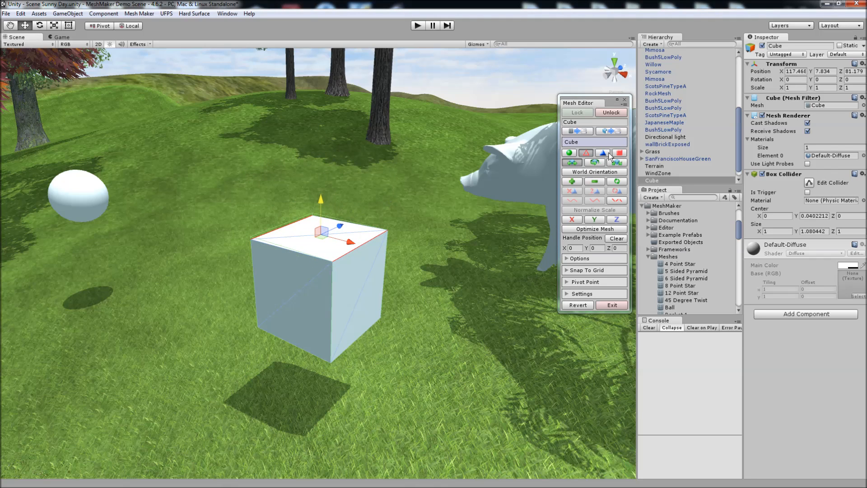
pyautogui.click(605, 152)
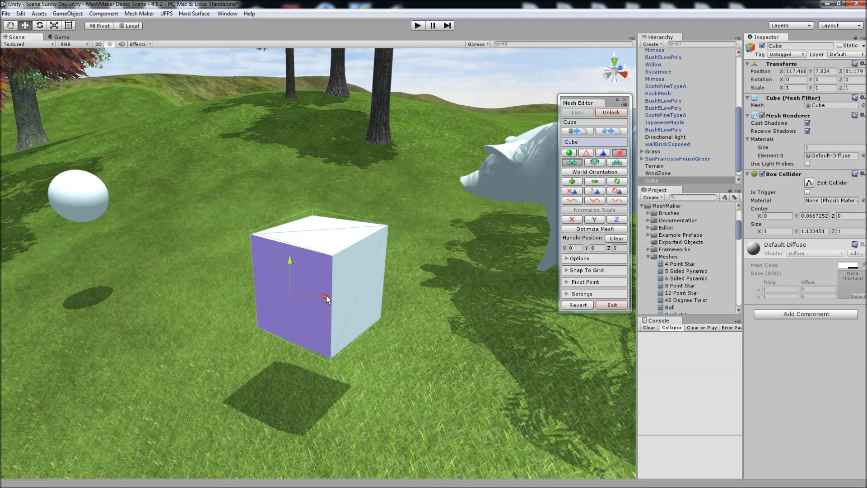
pyautogui.moveTo(484, 226)
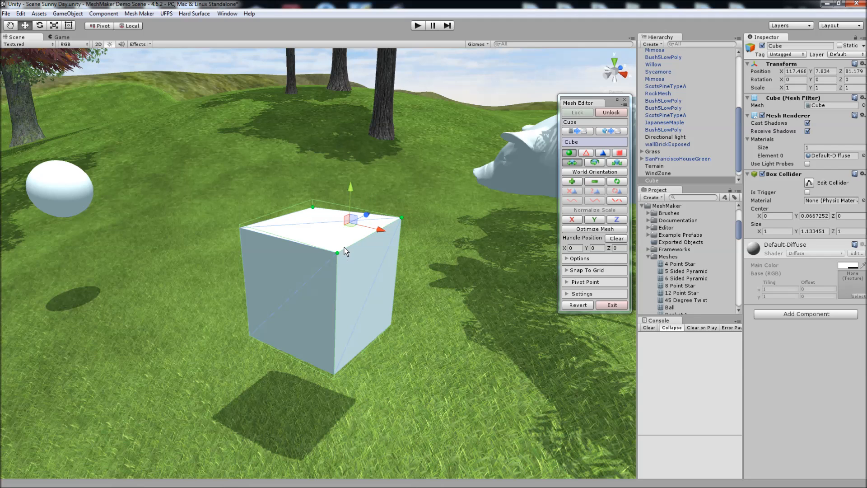
pyautogui.moveTo(351, 188)
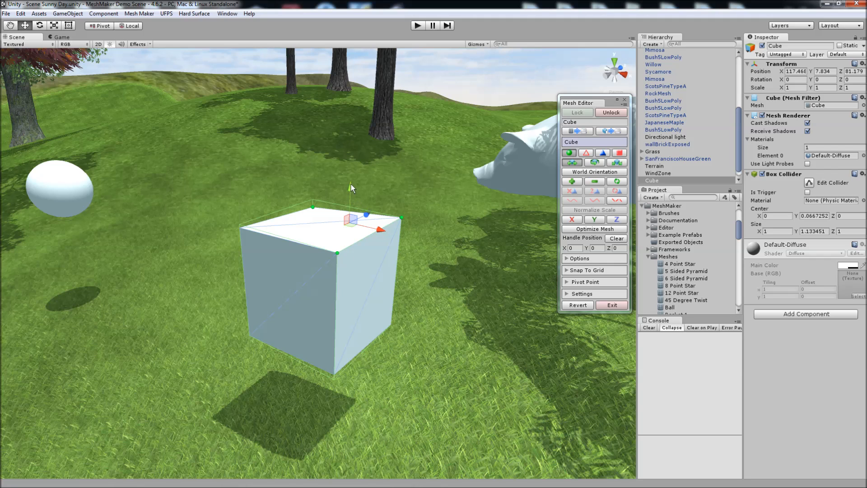
pyautogui.moveTo(383, 230)
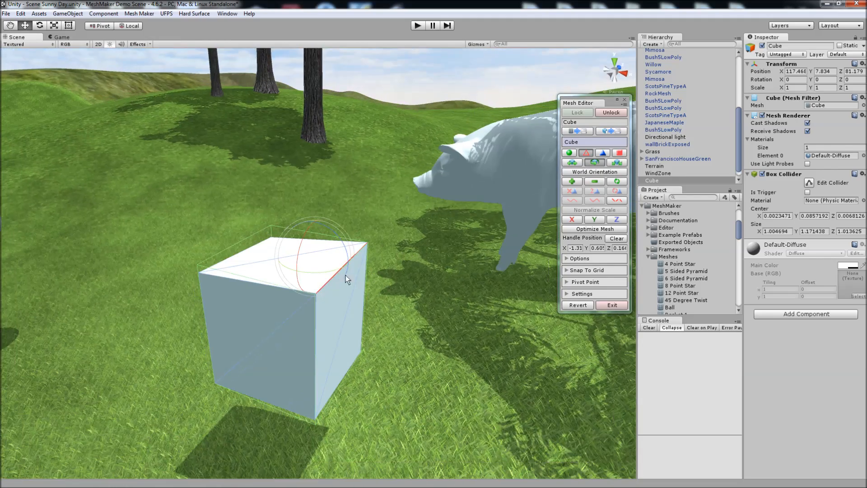
# Switch the Mesh Editor to Triangle mode to pick a top triangle
pyautogui.click(615, 237)
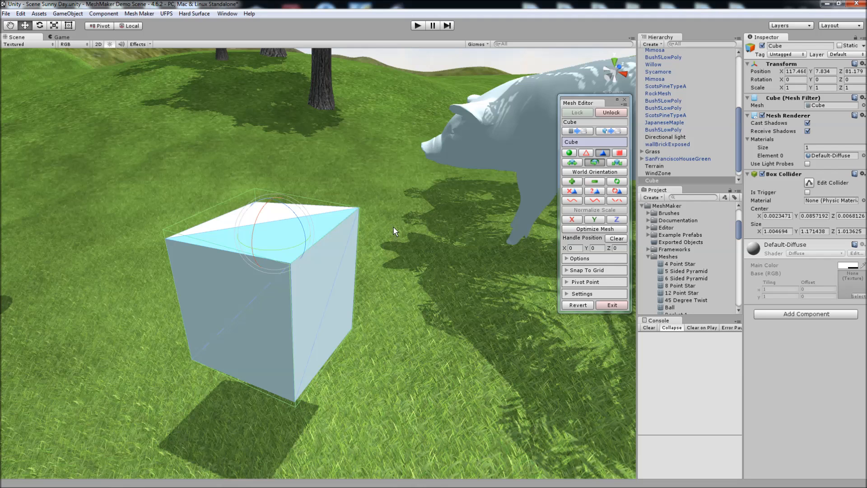
pyautogui.moveTo(596, 191)
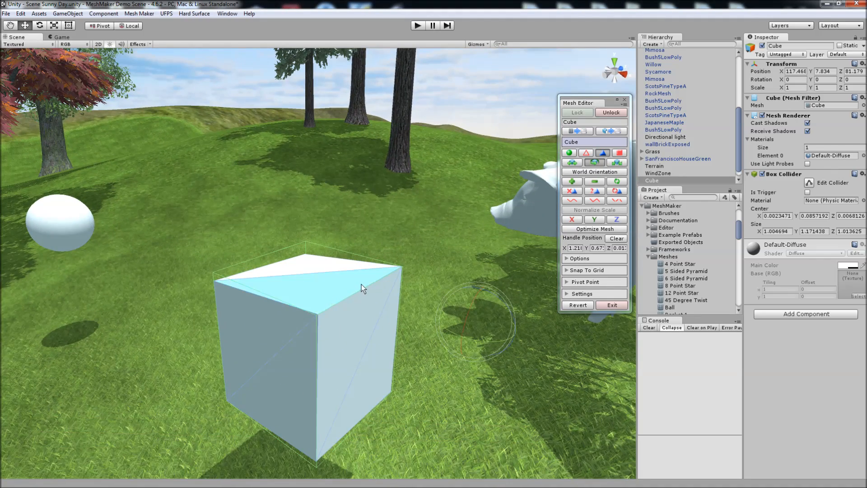
pyautogui.moveTo(324, 265)
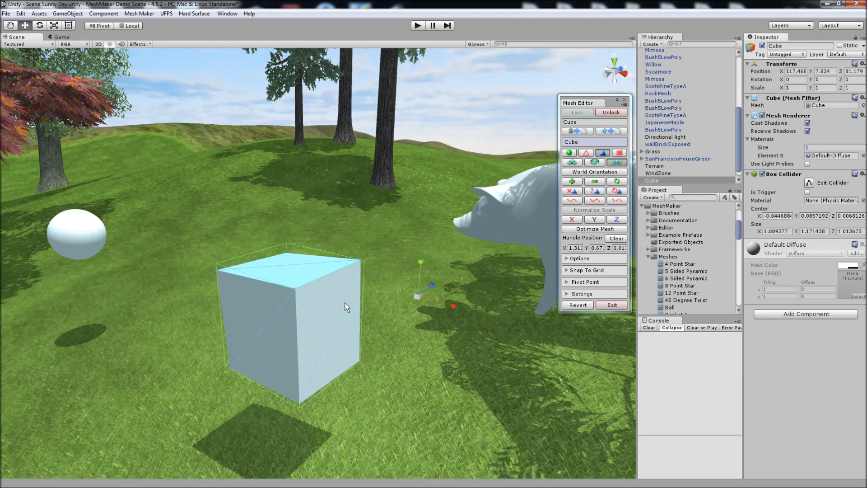
# Apply the Wood_American_Cherry material to the cube and pick a side face
pyautogui.scroll(-3)
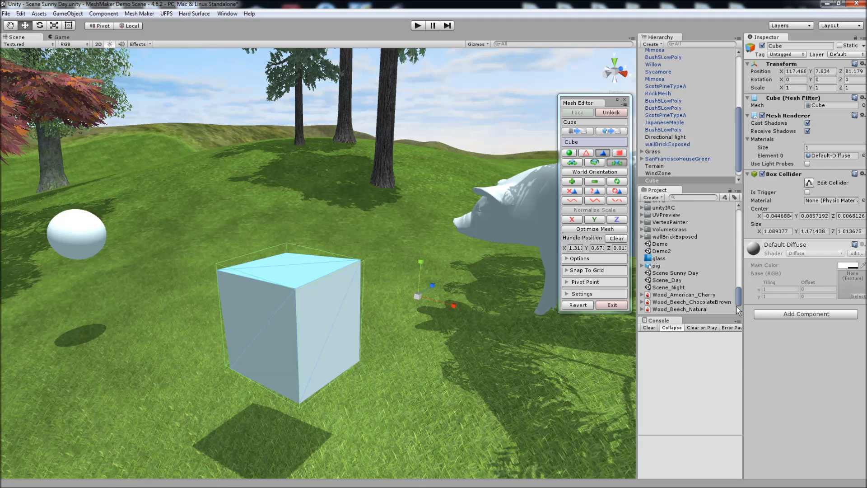
pyautogui.click(643, 302)
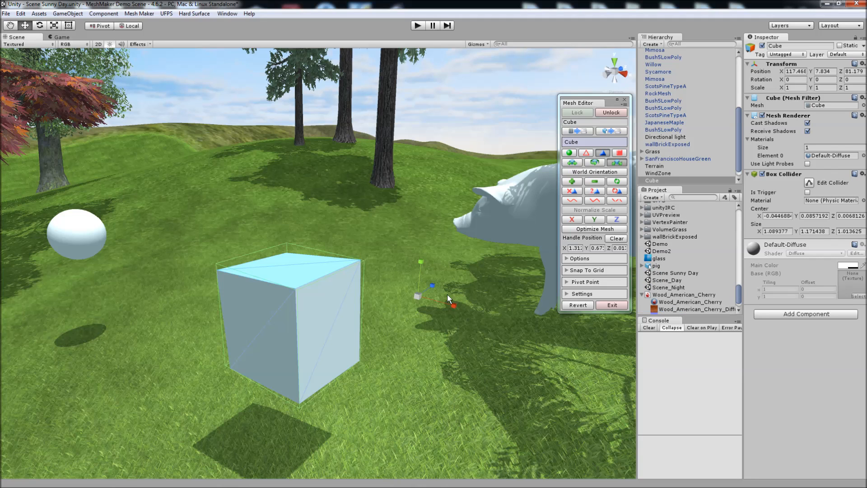
pyautogui.click(603, 154)
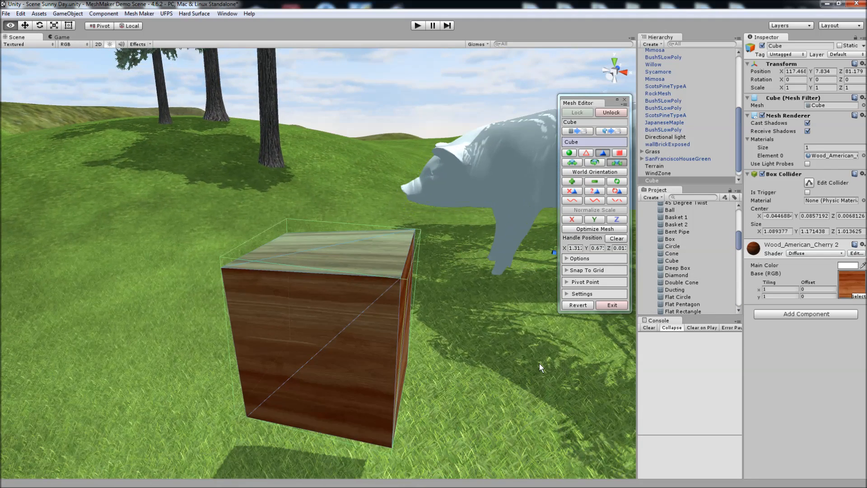
pyautogui.click(620, 153)
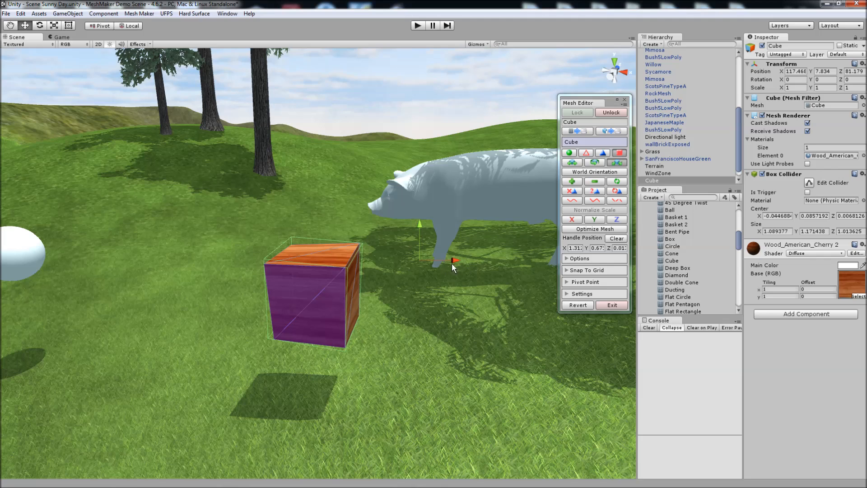
pyautogui.moveTo(580, 144)
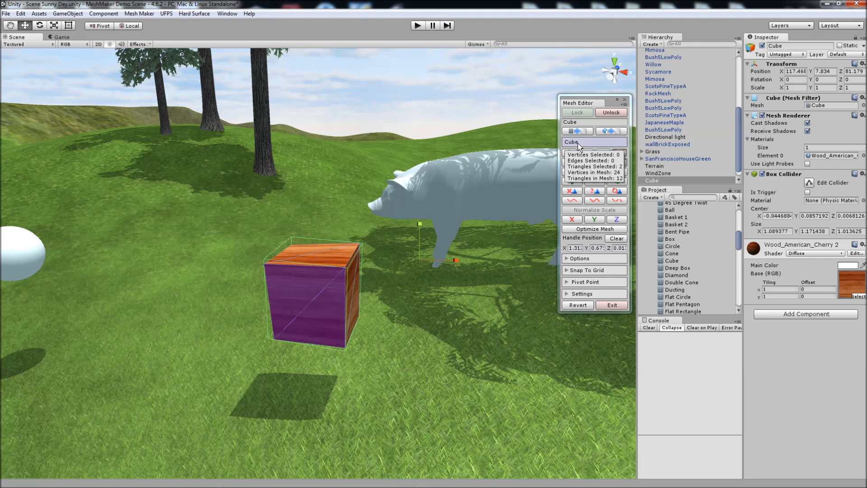
pyautogui.moveTo(582, 145)
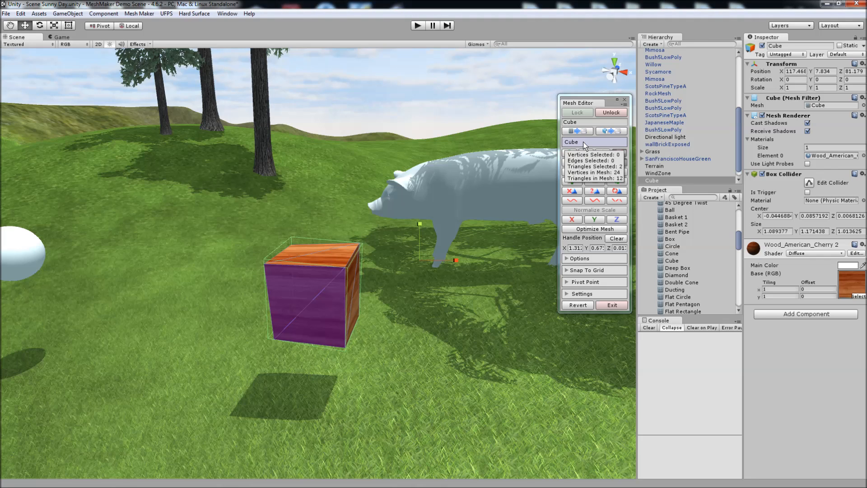
pyautogui.moveTo(583, 146)
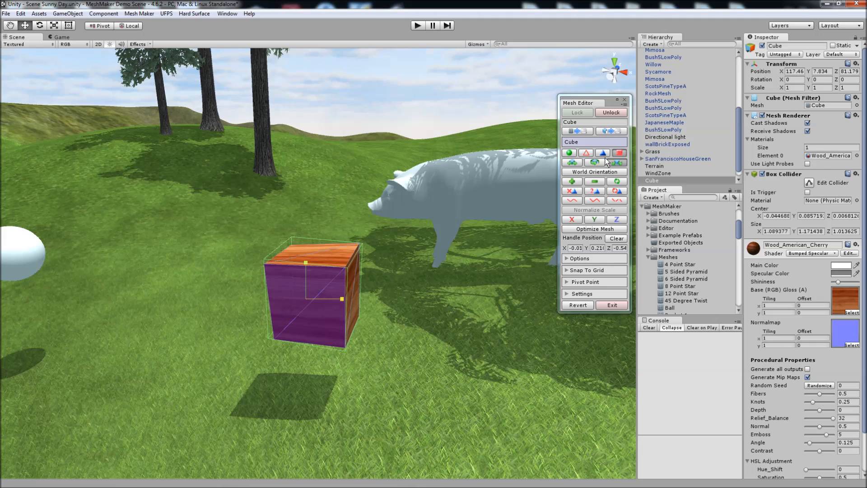
pyautogui.moveTo(357, 316)
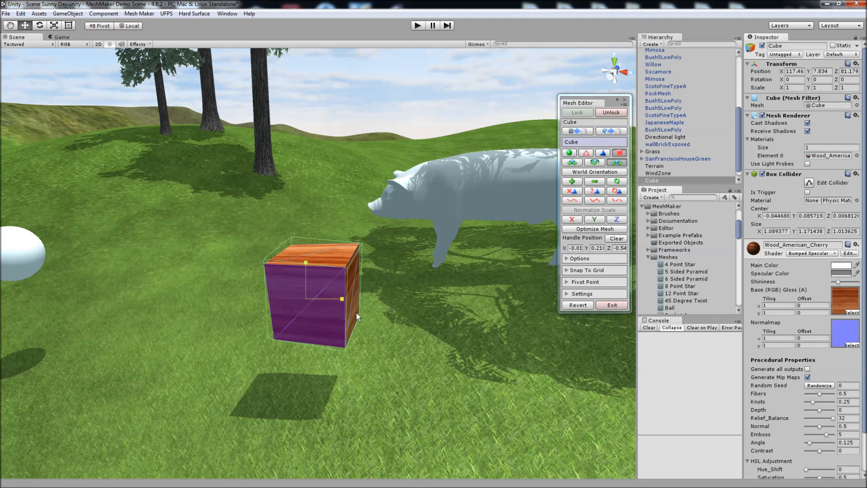
# Begin editing the cube's mesh after assigning the bumped specular cherry wood material
pyautogui.click(593, 228)
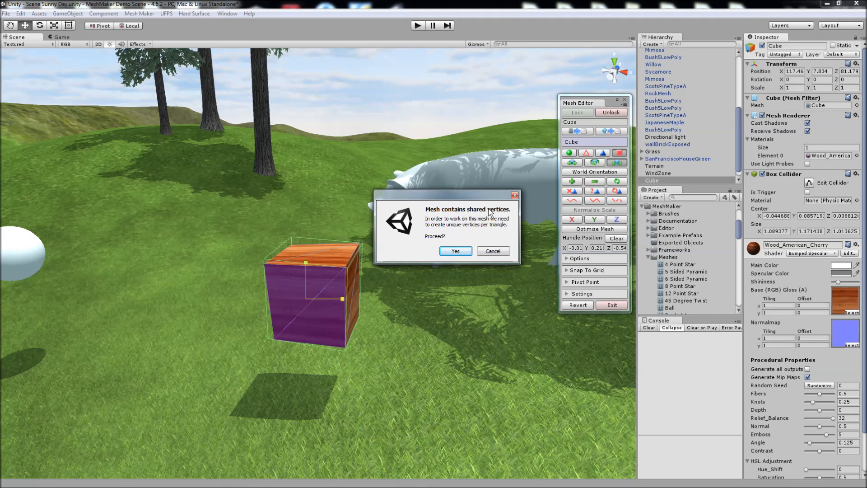
pyautogui.moveTo(351, 266)
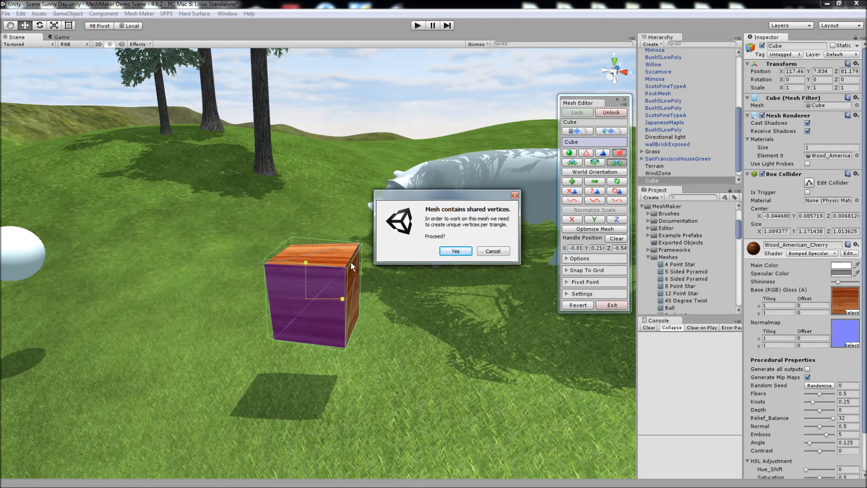
pyautogui.moveTo(373, 263)
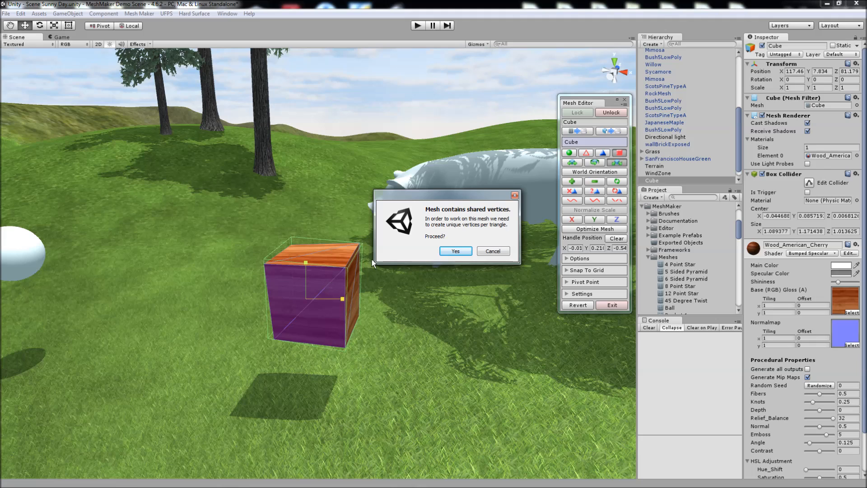
pyautogui.moveTo(449, 227)
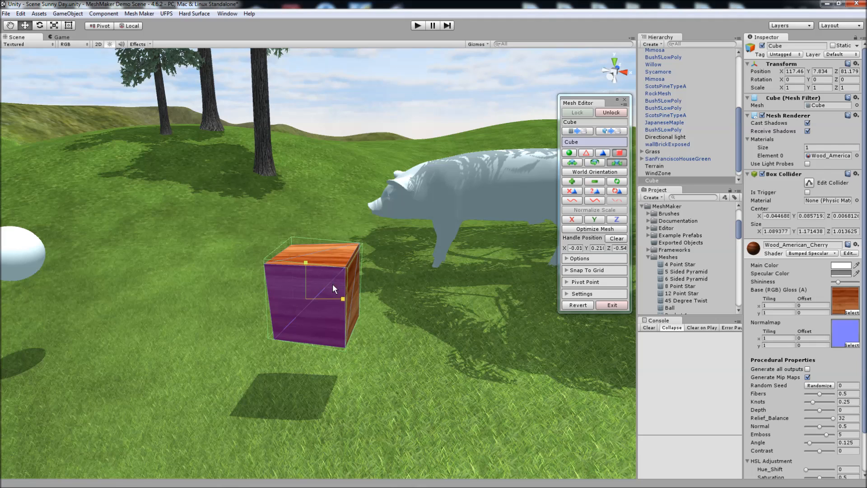
pyautogui.moveTo(312, 293)
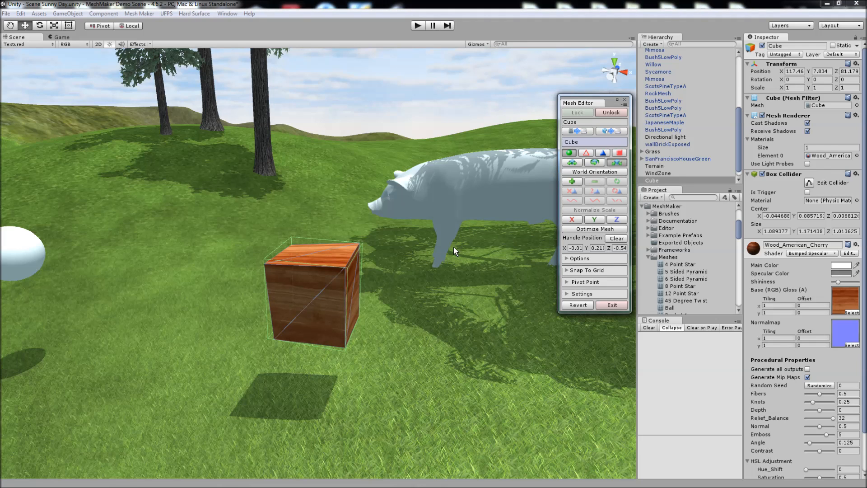
pyautogui.moveTo(514, 190)
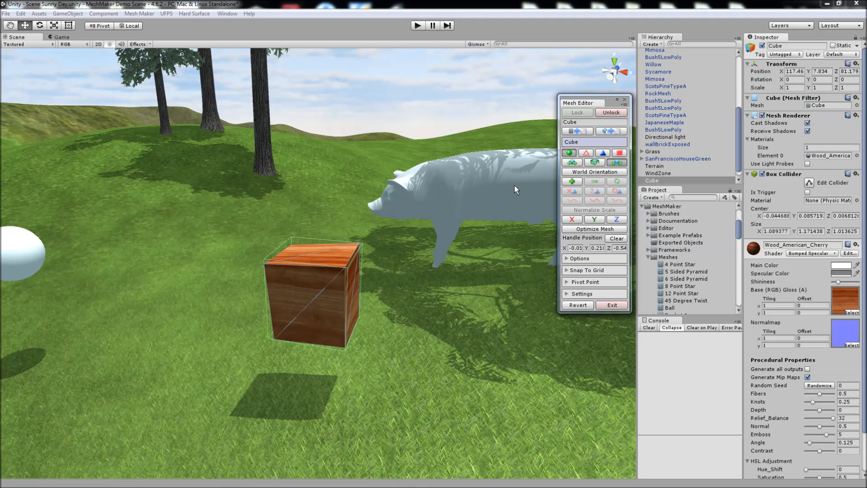
pyautogui.moveTo(581, 176)
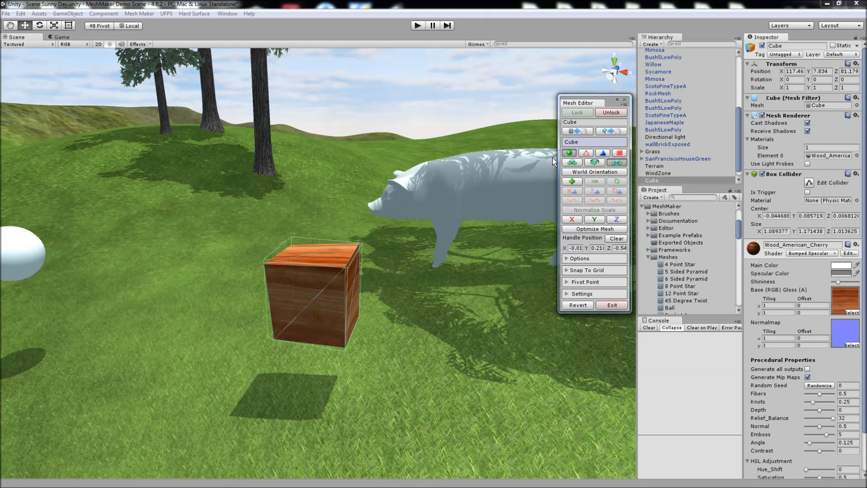
pyautogui.moveTo(347, 266)
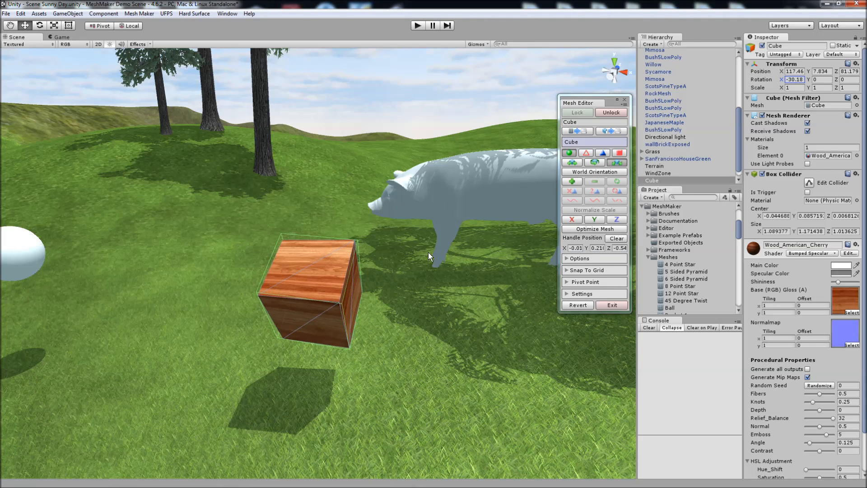
pyautogui.moveTo(568, 171)
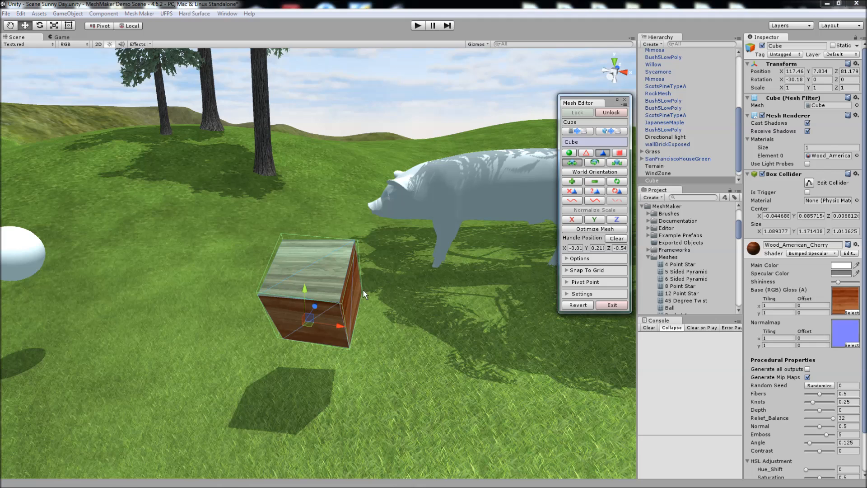
# Lower the top face slightly along Y and toggle handles to Local Orientation
pyautogui.moveTo(305, 287); pyautogui.dragTo(327, 253)
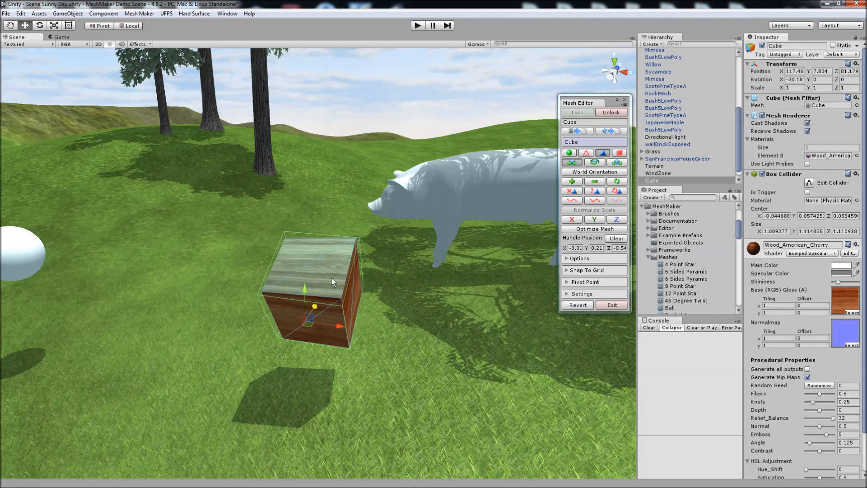
pyautogui.moveTo(307, 292)
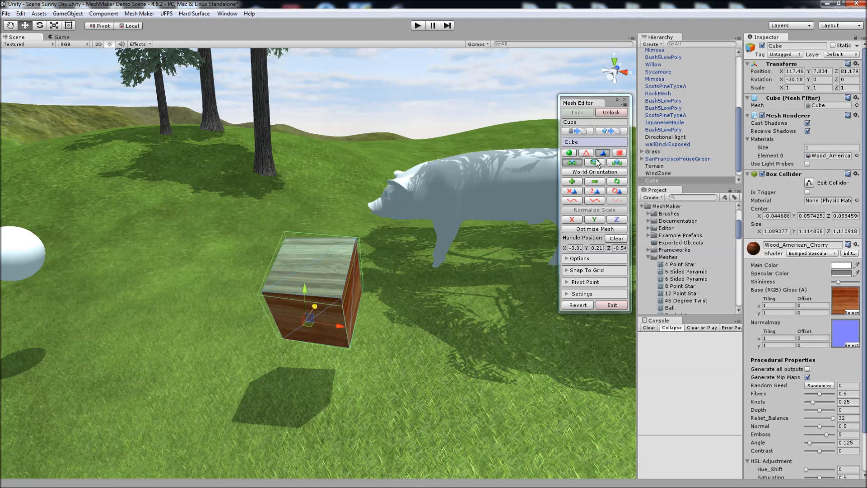
pyautogui.moveTo(594, 162)
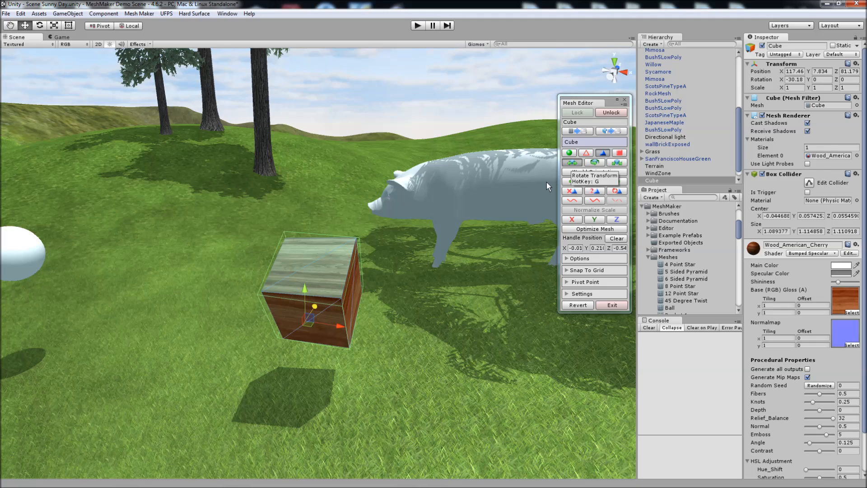
pyautogui.click(573, 162)
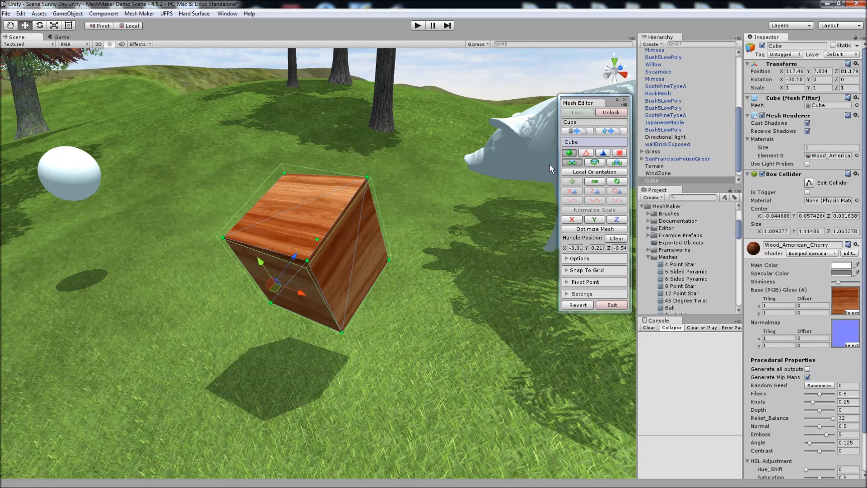
pyautogui.moveTo(602, 153)
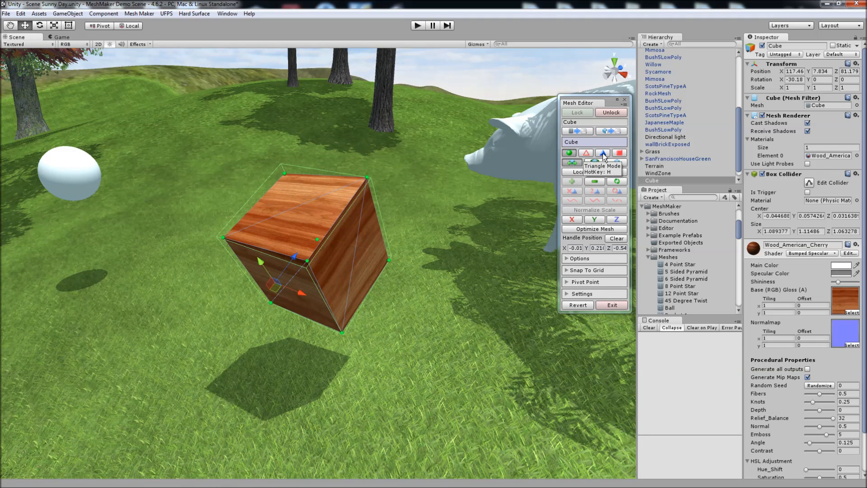
pyautogui.moveTo(595, 181)
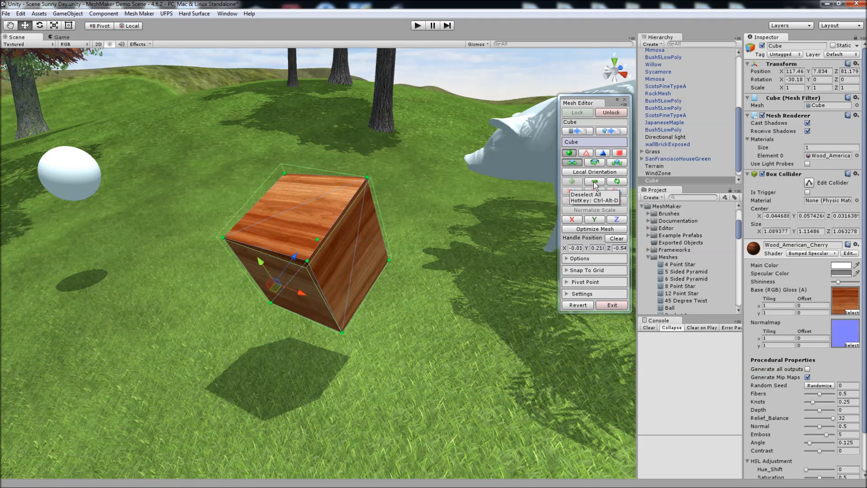
# Deselect all vertices, switch to Triangle mode and release the editor from the Cube
pyautogui.click(595, 182)
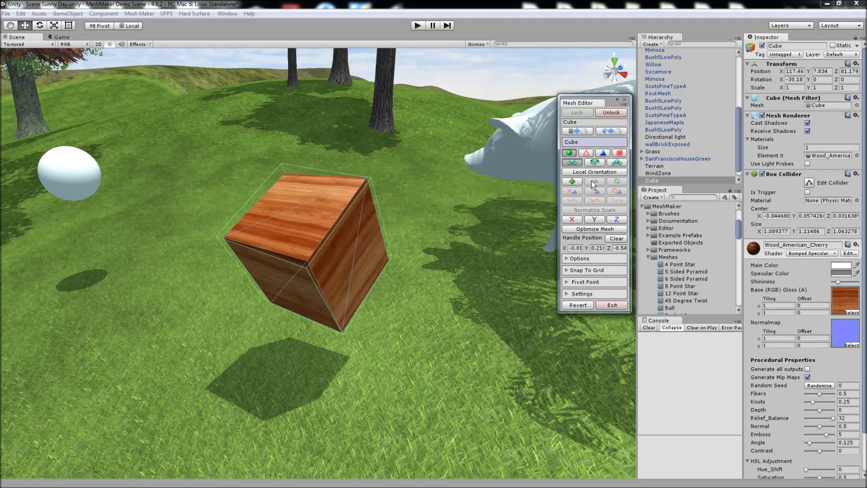
pyautogui.click(573, 181)
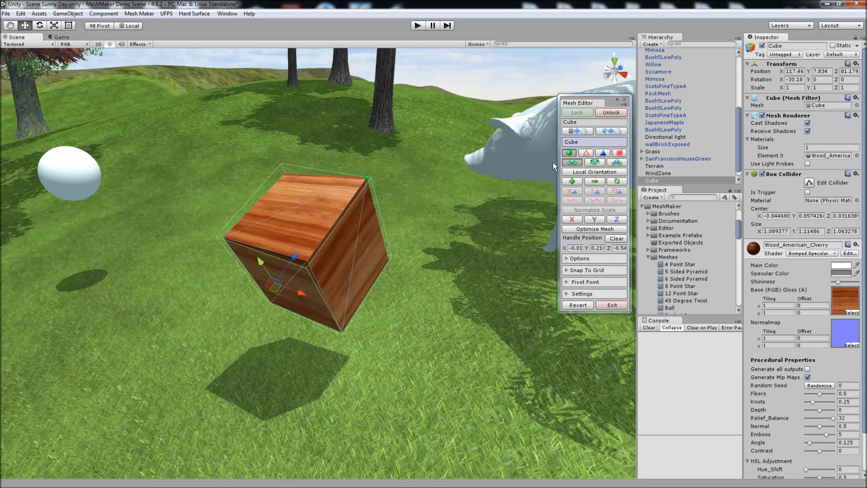
pyautogui.moveTo(584, 169)
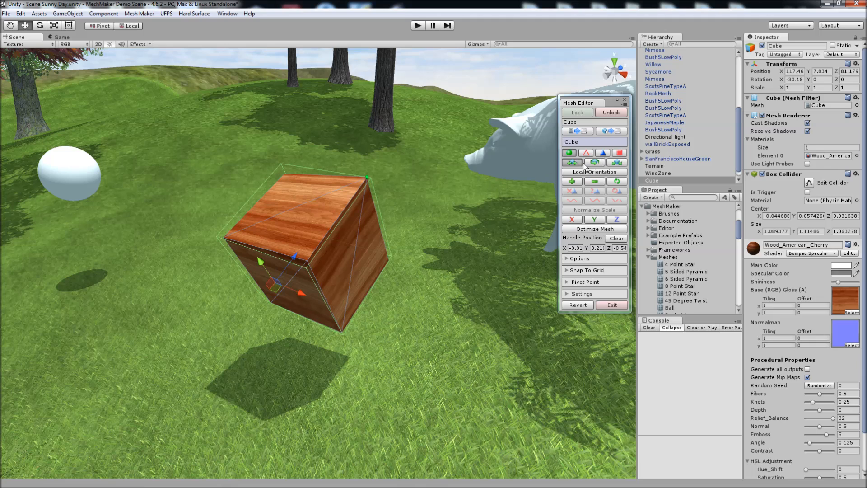
pyautogui.click(617, 191)
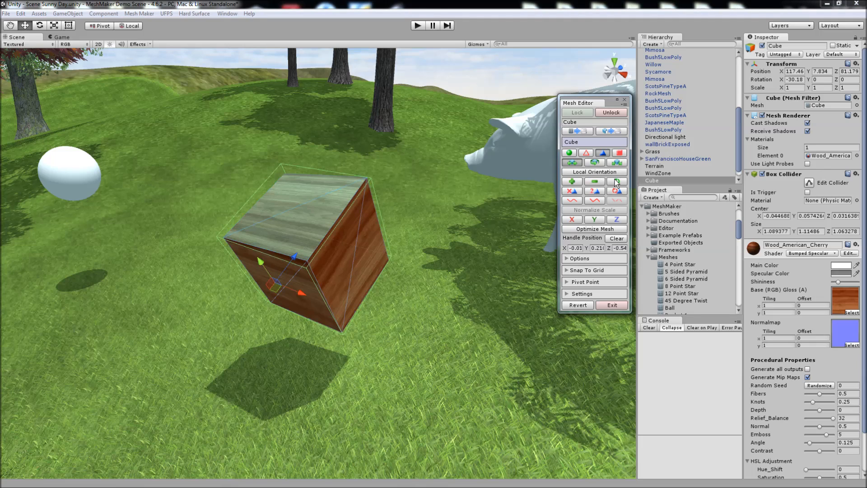
pyautogui.moveTo(571, 191)
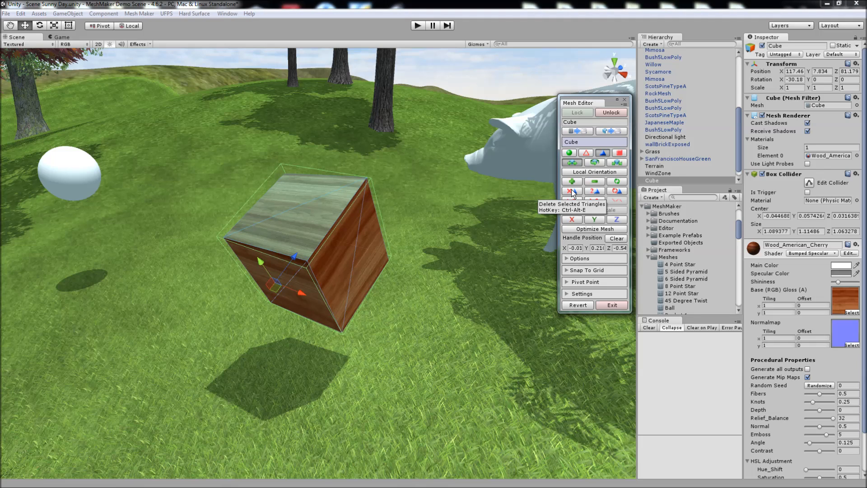
pyautogui.moveTo(574, 201)
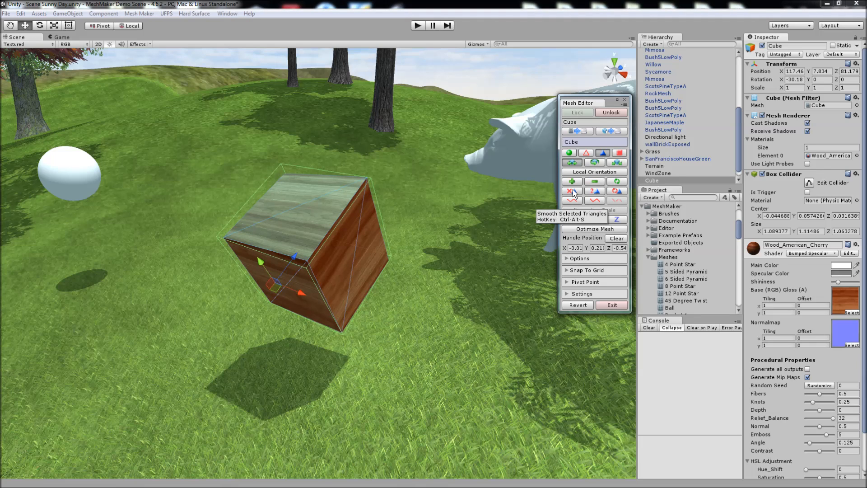
pyautogui.click(572, 191)
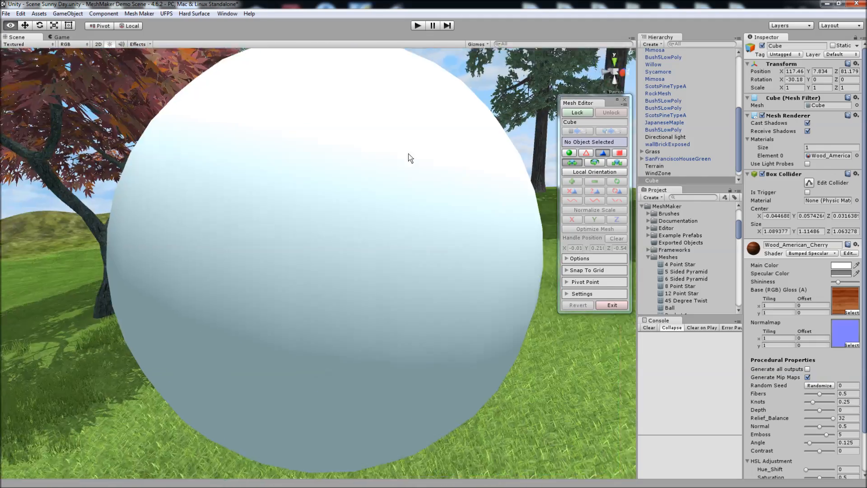
# Name the sphere's working mesh 'Sphere Copy' and lock the editor onto it
pyautogui.scroll(-3)
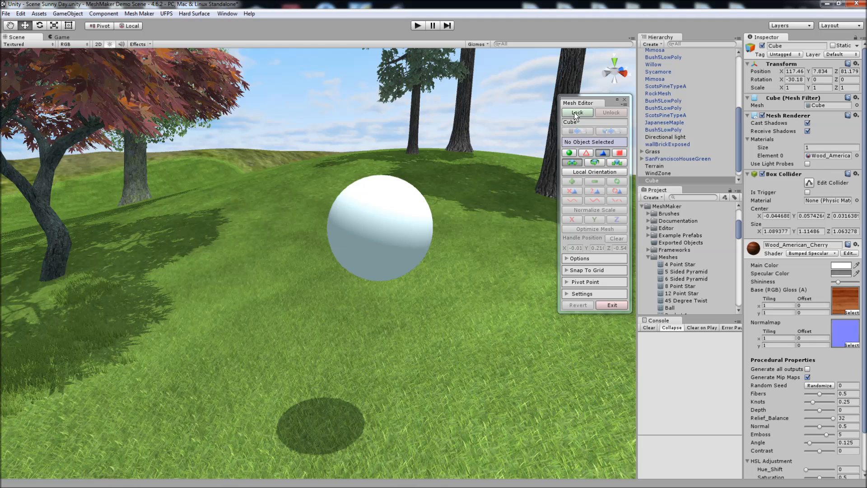
pyautogui.click(577, 113)
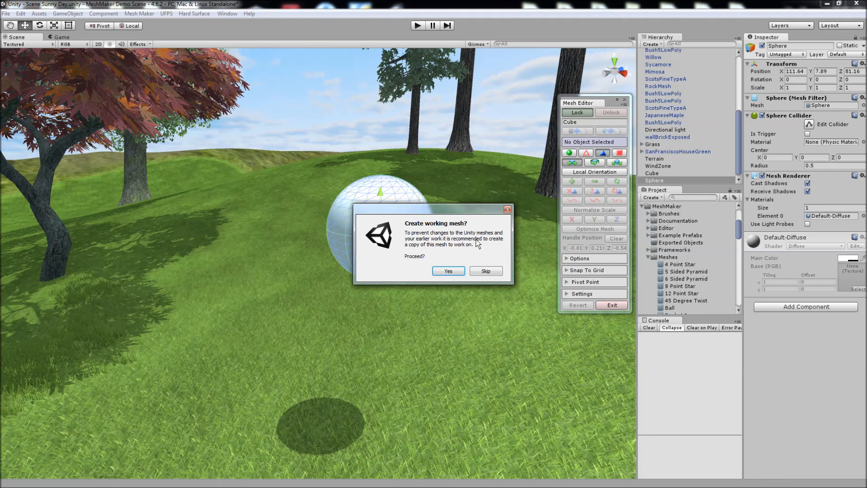
pyautogui.click(448, 271)
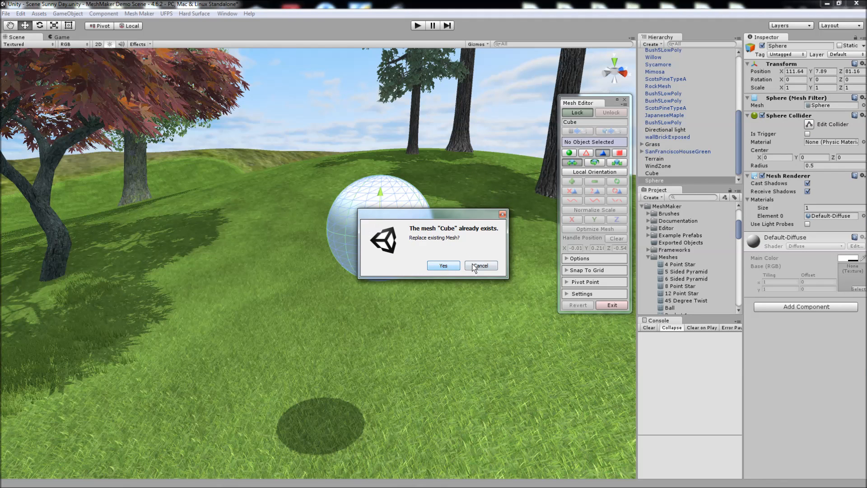
pyautogui.click(480, 265)
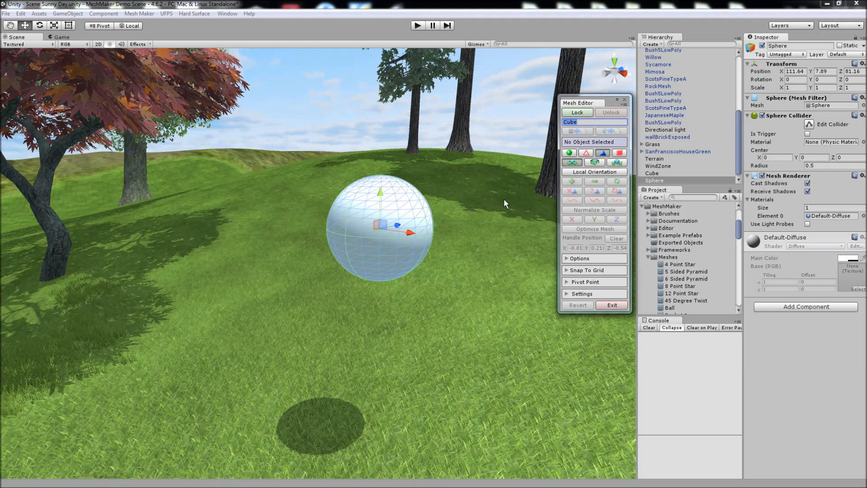
pyautogui.moveTo(581, 132)
pyautogui.write('Sphere Copy')
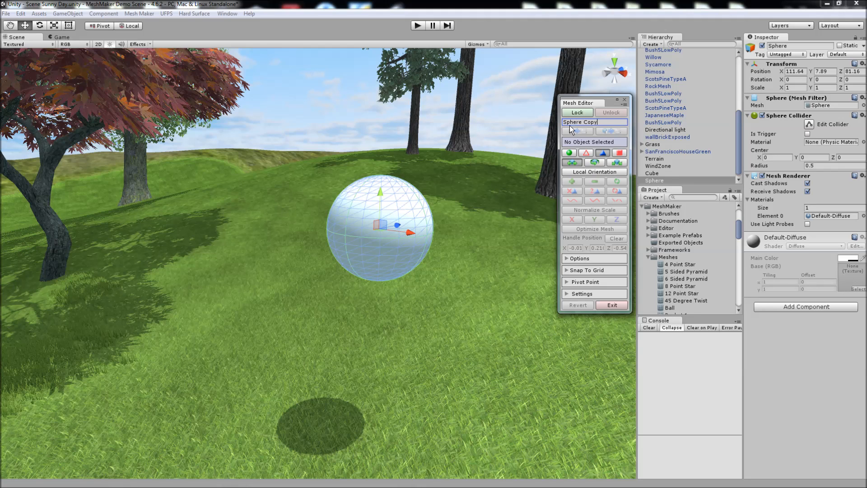
pyautogui.click(577, 112)
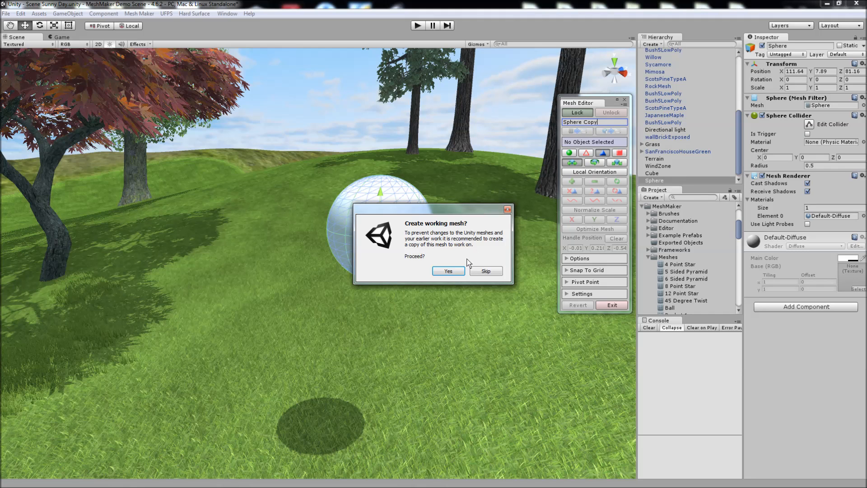
# Confirm creating the 'Sphere Copy' working mesh so editing can begin
pyautogui.click(448, 271)
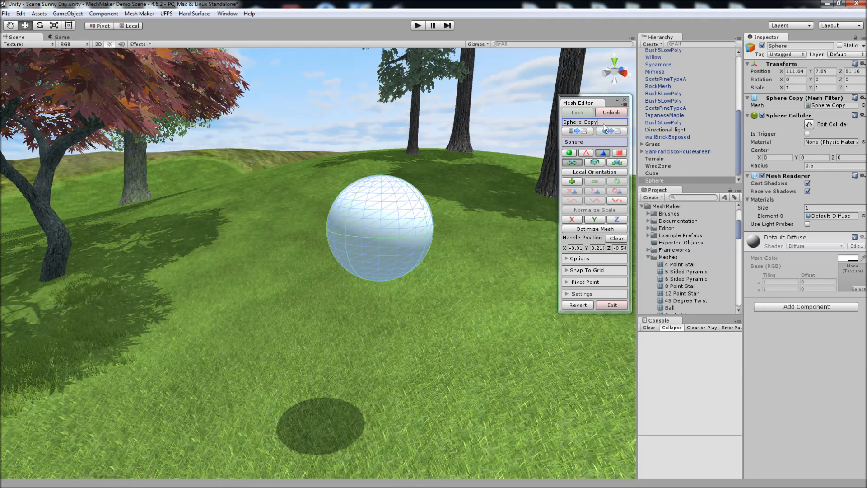
pyautogui.moveTo(496, 192)
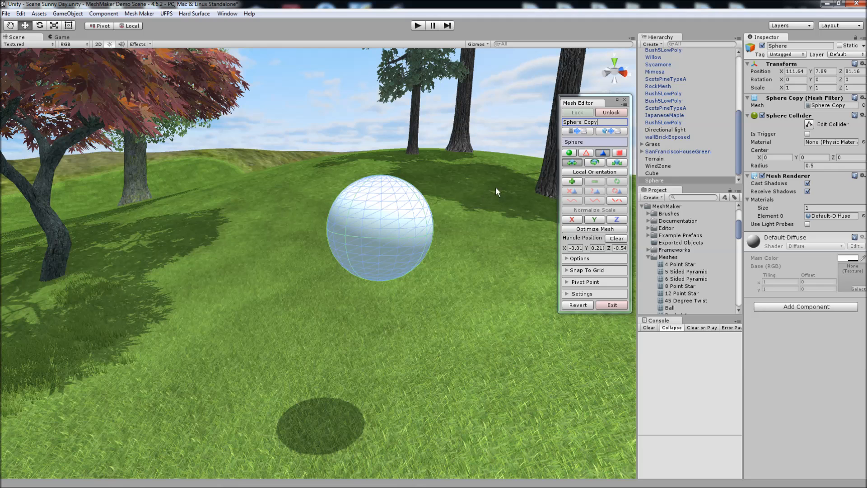
pyautogui.moveTo(402, 214)
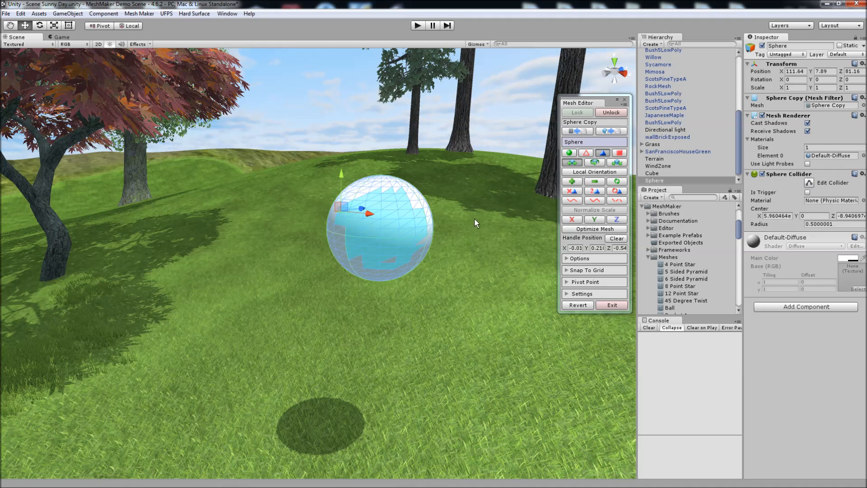
pyautogui.moveTo(573, 190)
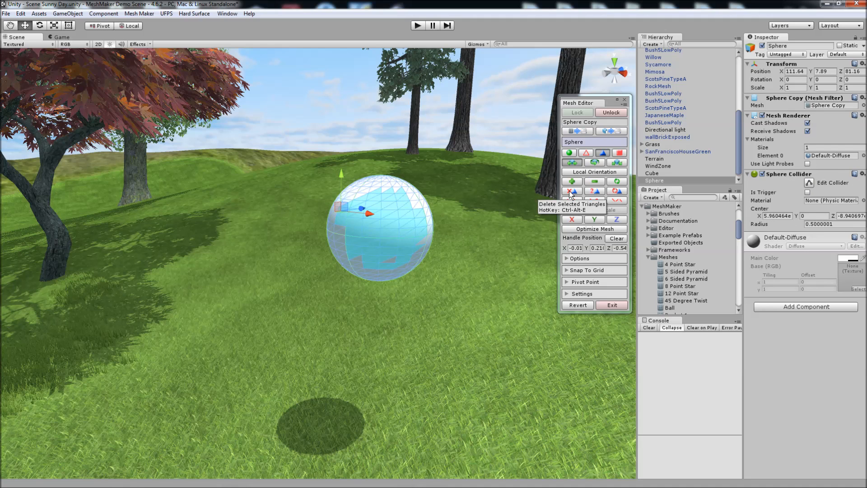
pyautogui.moveTo(595, 192)
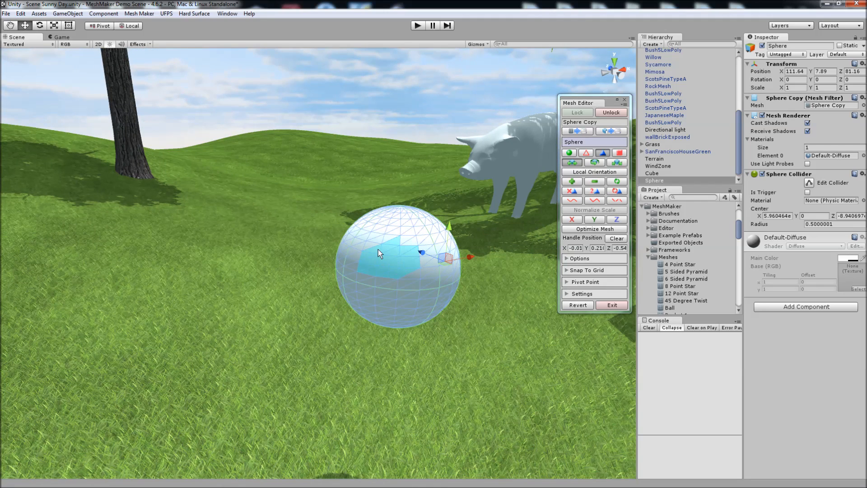
pyautogui.moveTo(617, 190)
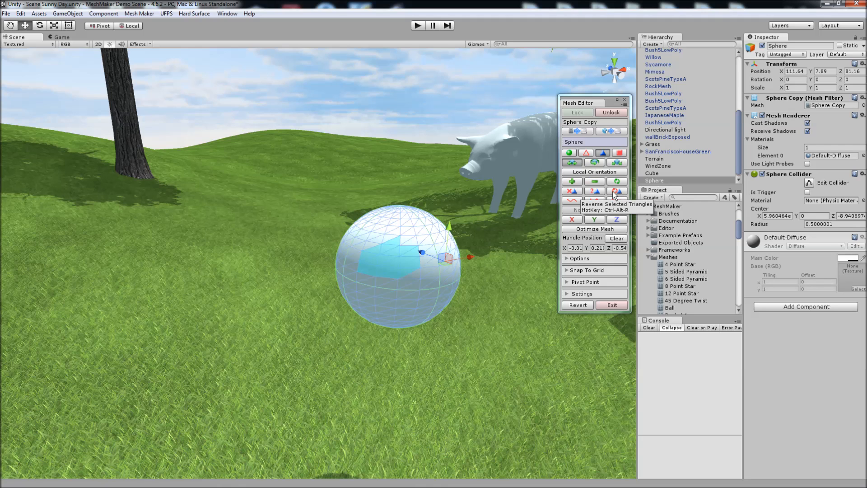
# Reverse the selected sphere triangles to face inward, allowing unique per-triangle vertices, then release the editor
pyautogui.click(616, 191)
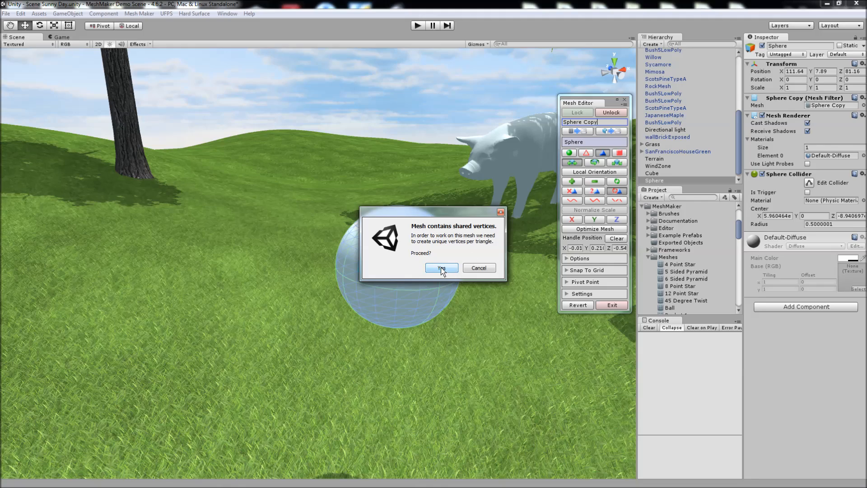
pyautogui.click(441, 267)
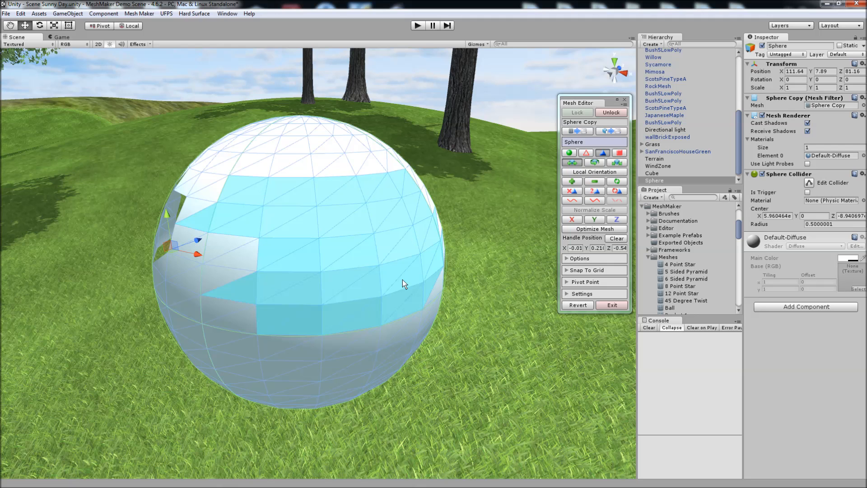
pyautogui.moveTo(585, 201)
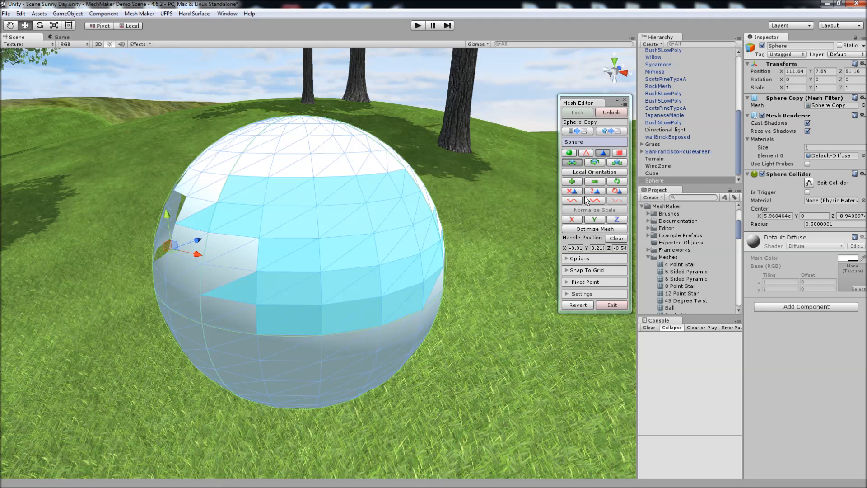
pyautogui.click(594, 122)
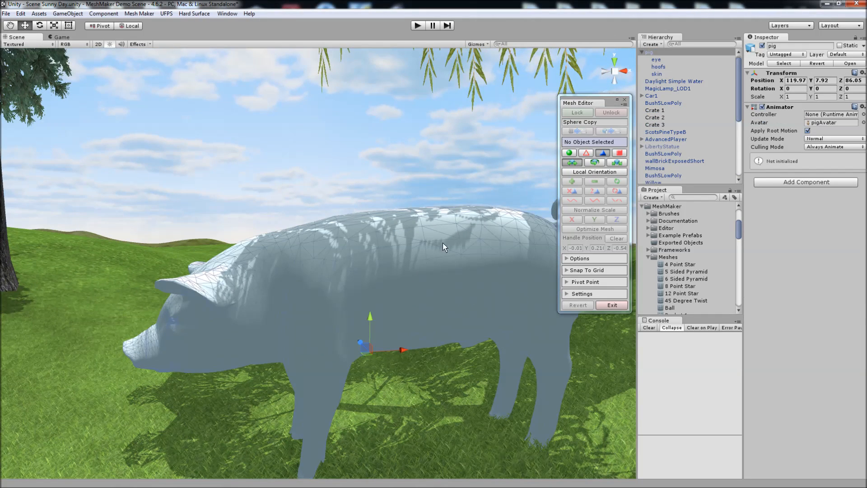
# Lock Mesh Editor onto the pig's skin object, creating the Pig Copy working mesh
pyautogui.click(658, 73)
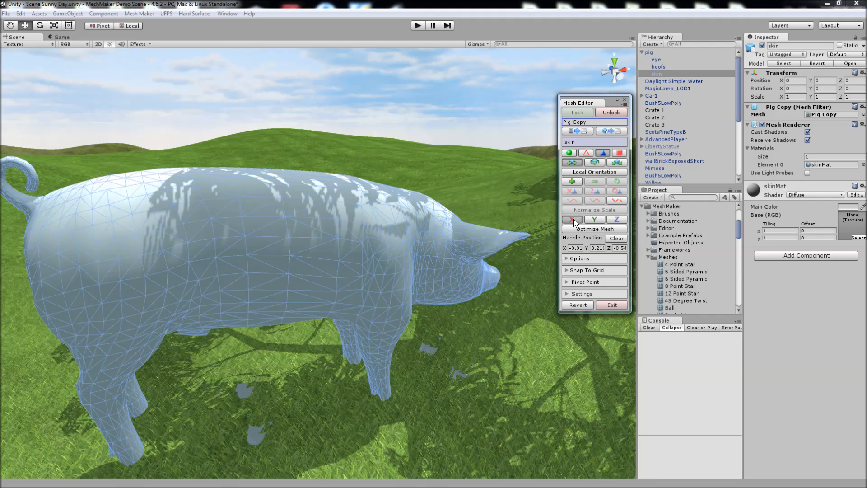
pyautogui.click(616, 220)
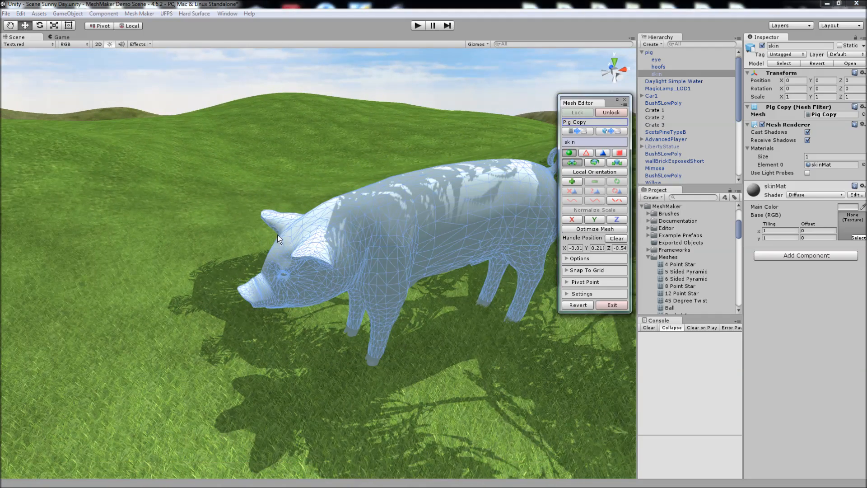
pyautogui.moveTo(297, 194)
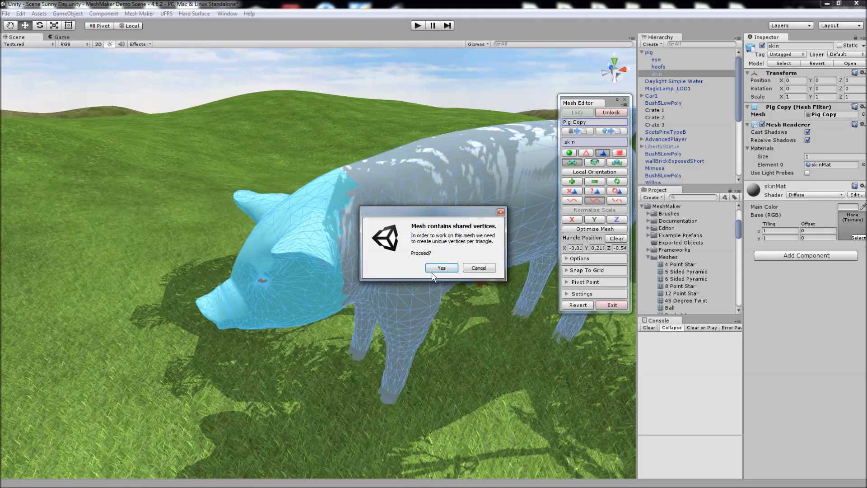
# Allow splitting the pig's shared vertices for the head selection and reveal the Options foldout
pyautogui.click(441, 268)
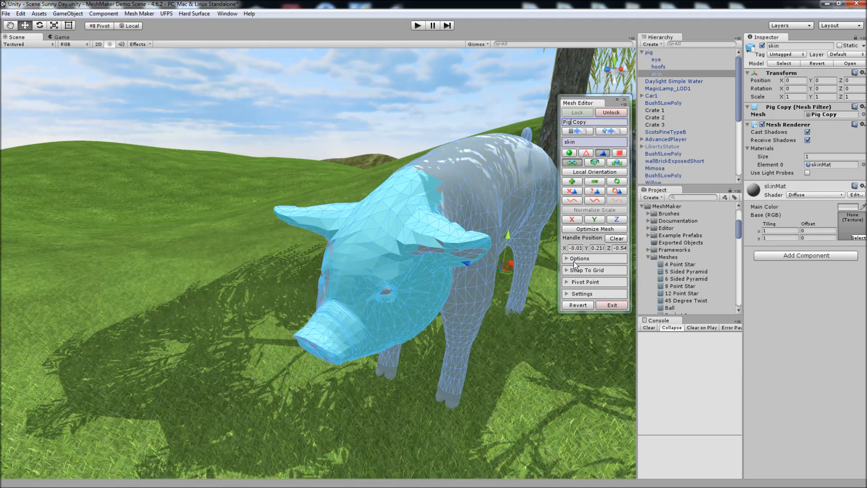
pyautogui.click(580, 258)
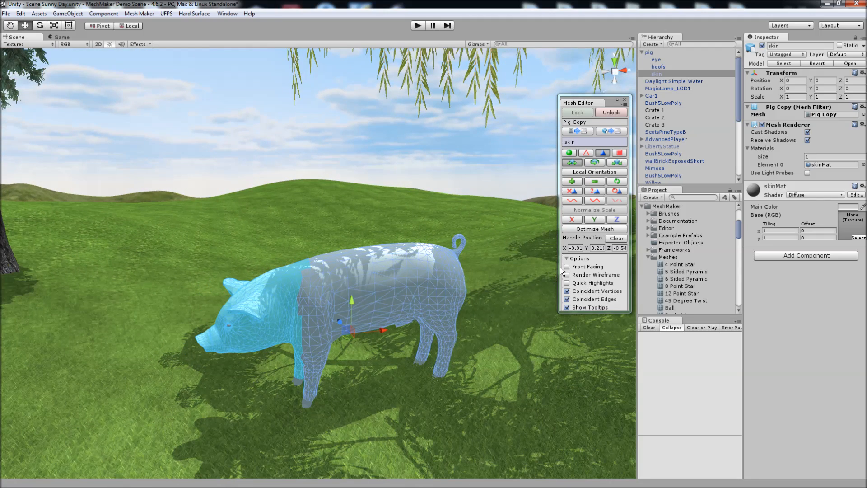
# Enable Front Facing selection for the pig mesh, then collapse the Options foldout
pyautogui.click(567, 266)
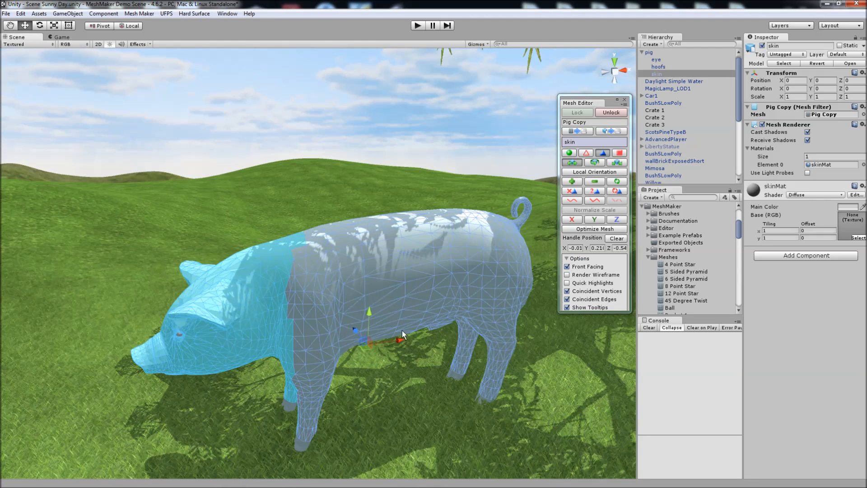
pyautogui.moveTo(598, 181)
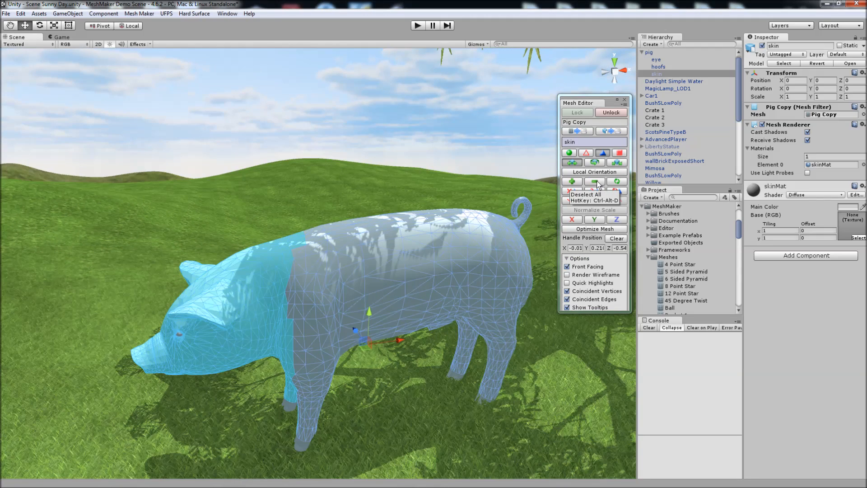
pyautogui.moveTo(592, 232)
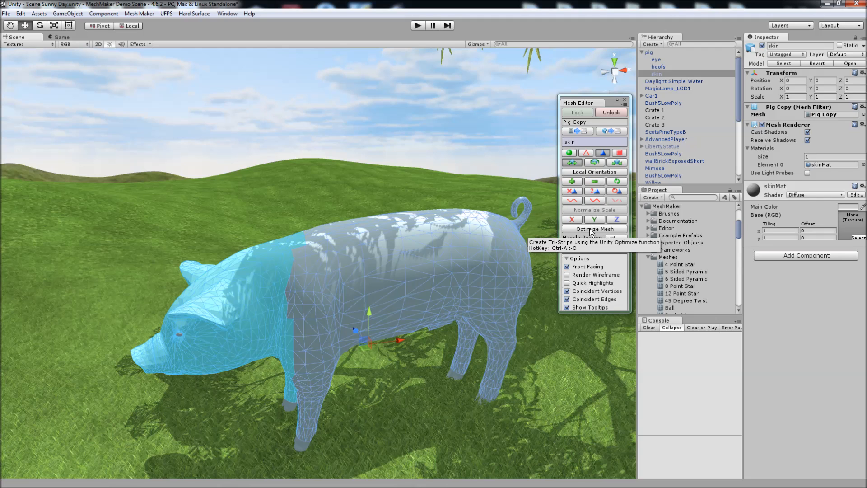
pyautogui.moveTo(603, 235)
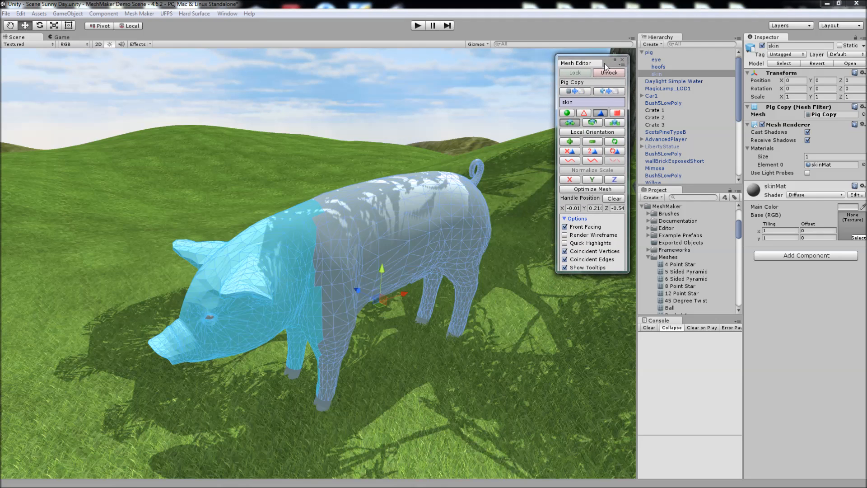
pyautogui.click(576, 218)
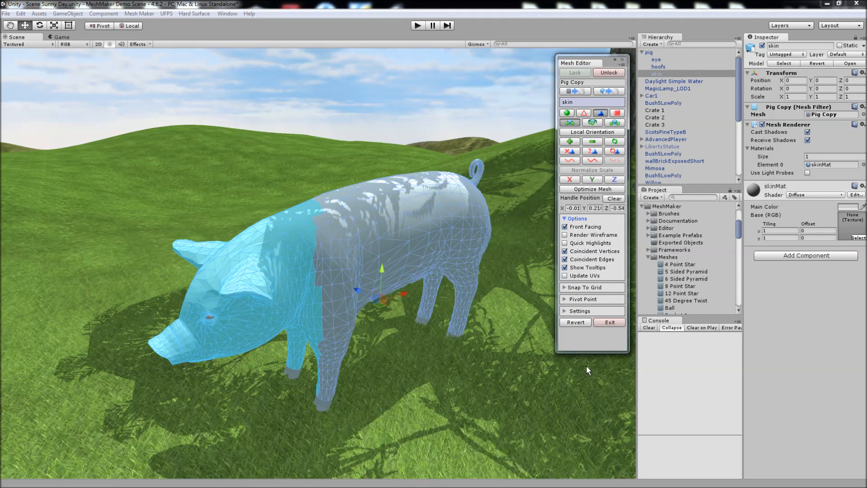
pyautogui.click(576, 219)
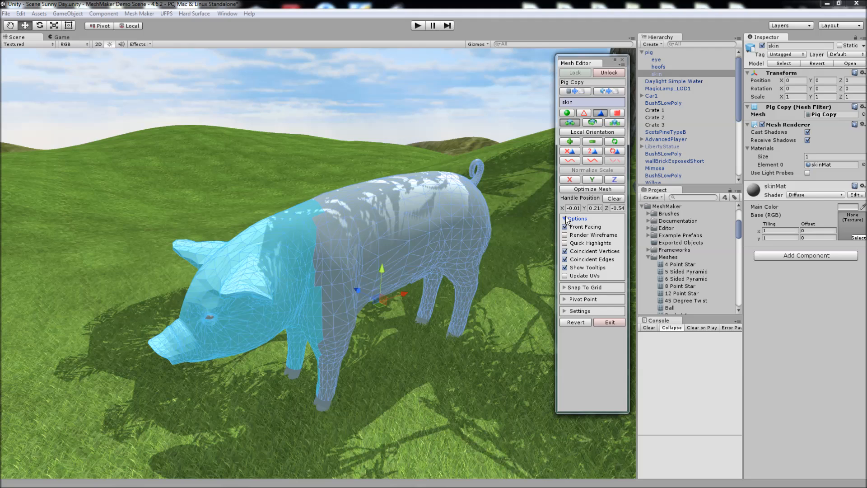
pyautogui.click(577, 217)
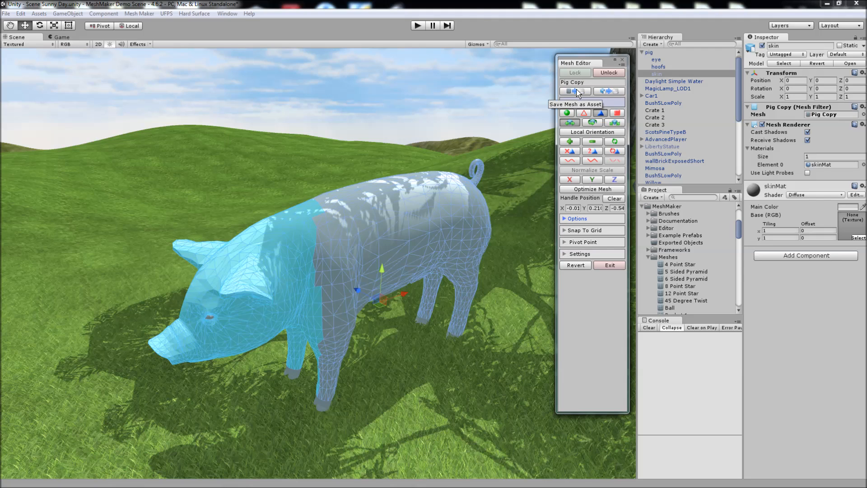
pyautogui.moveTo(586, 95)
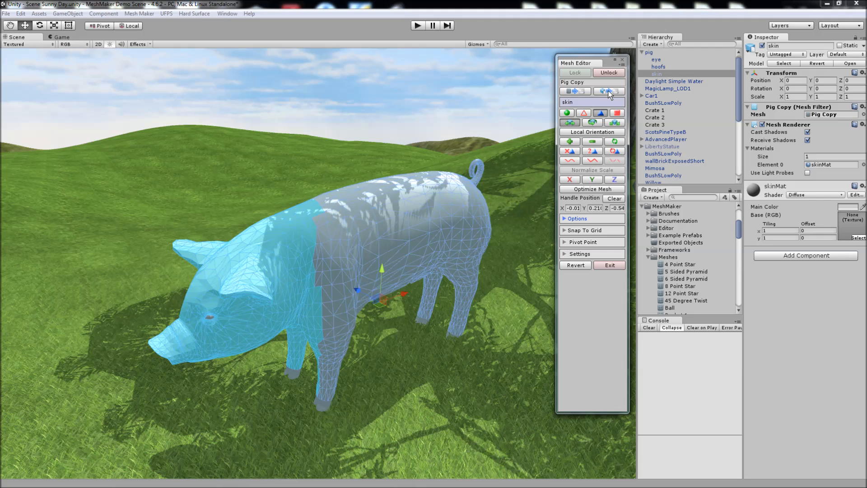
pyautogui.moveTo(608, 91)
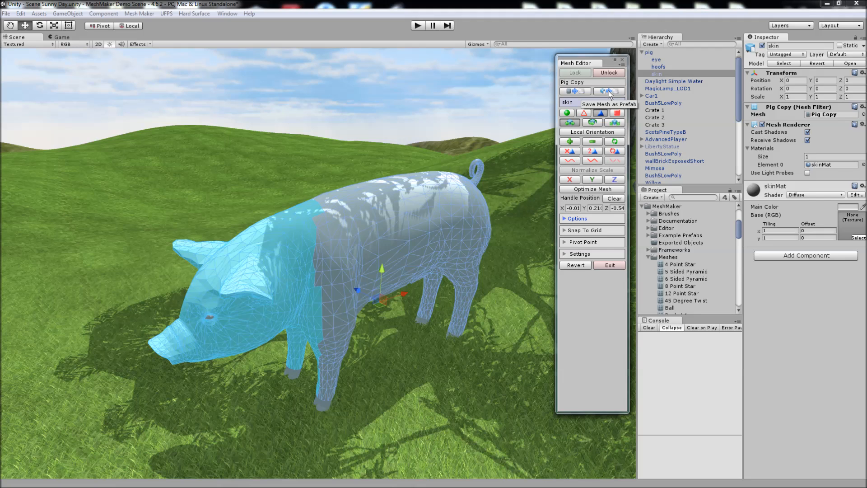
pyautogui.moveTo(589, 172)
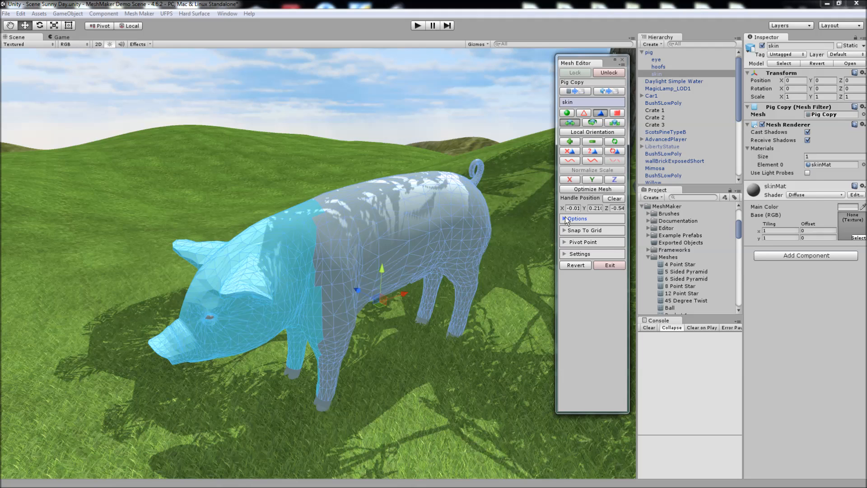
# Reopen Options and untick Front Facing so all pig triangles are editable again
pyautogui.click(575, 218)
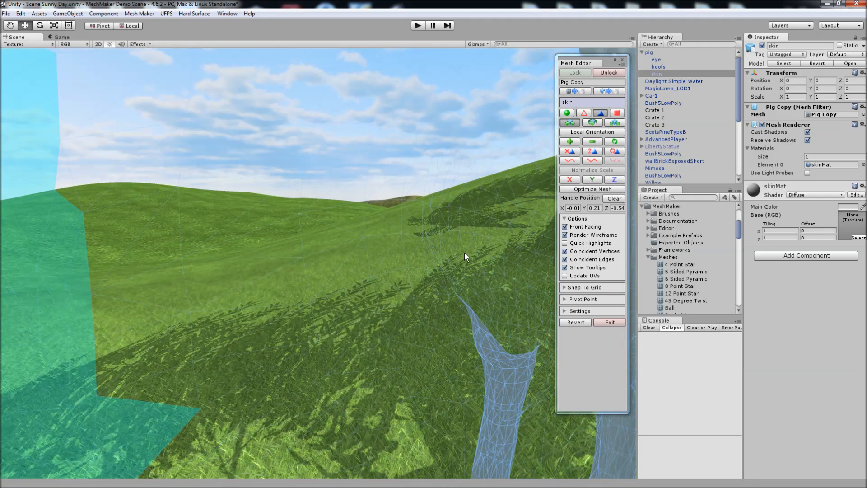
pyautogui.moveTo(293, 147)
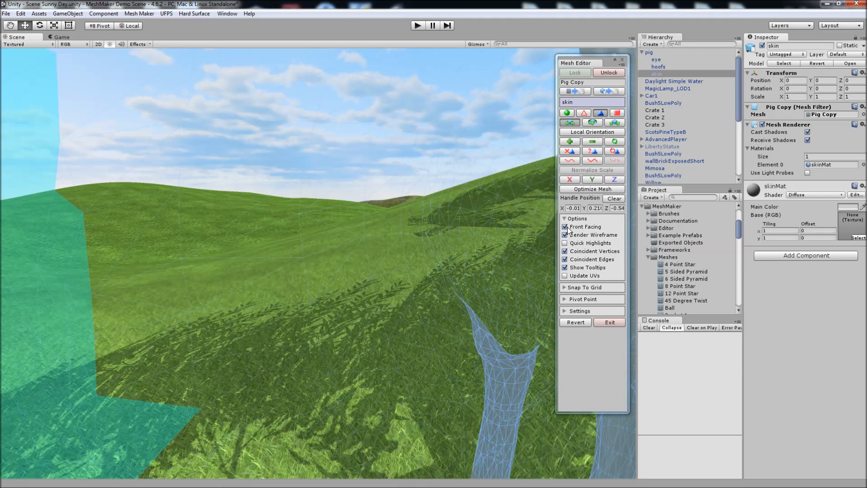
pyautogui.click(565, 226)
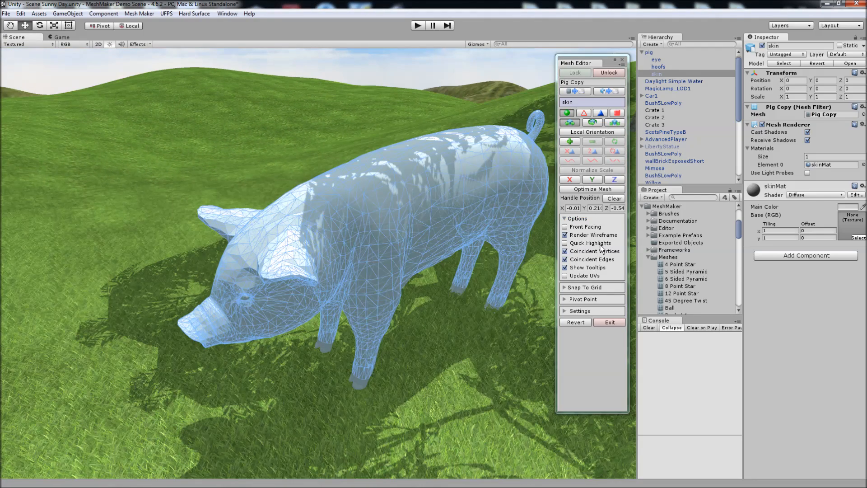
pyautogui.moveTo(591, 243)
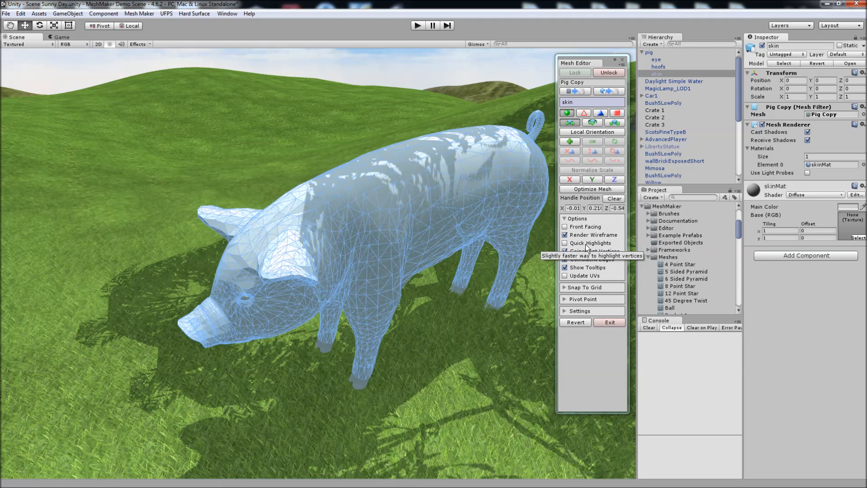
# Try Quick Highlights on the pig mesh, then switch it off again
pyautogui.click(566, 250)
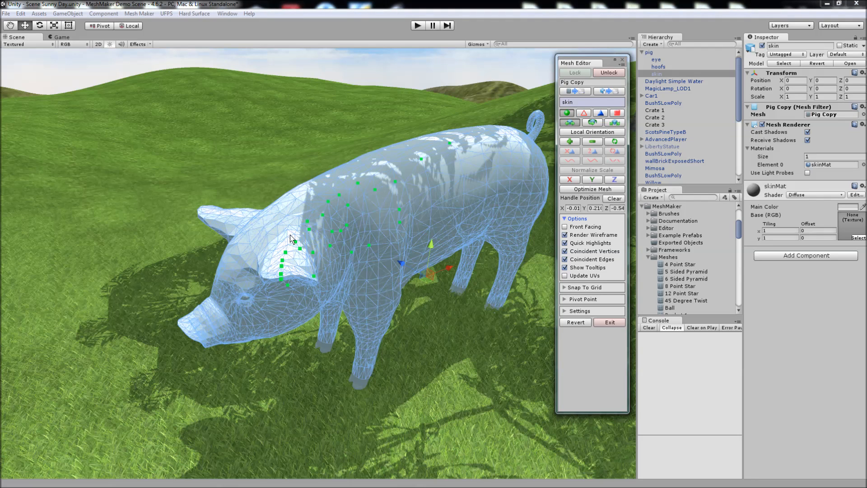
pyautogui.click(566, 252)
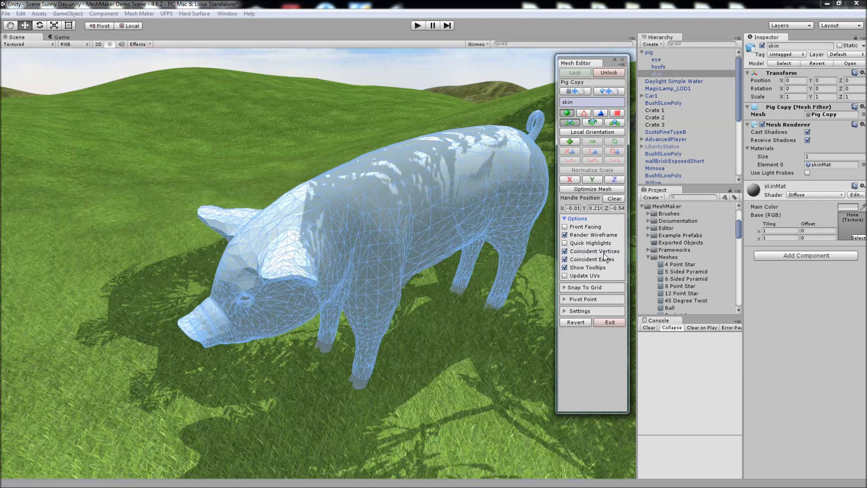
pyautogui.click(375, 190)
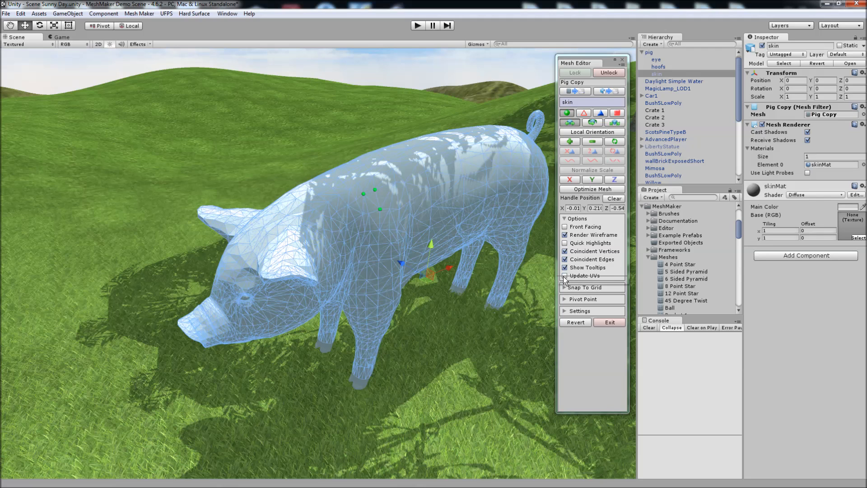
pyautogui.moveTo(588, 267)
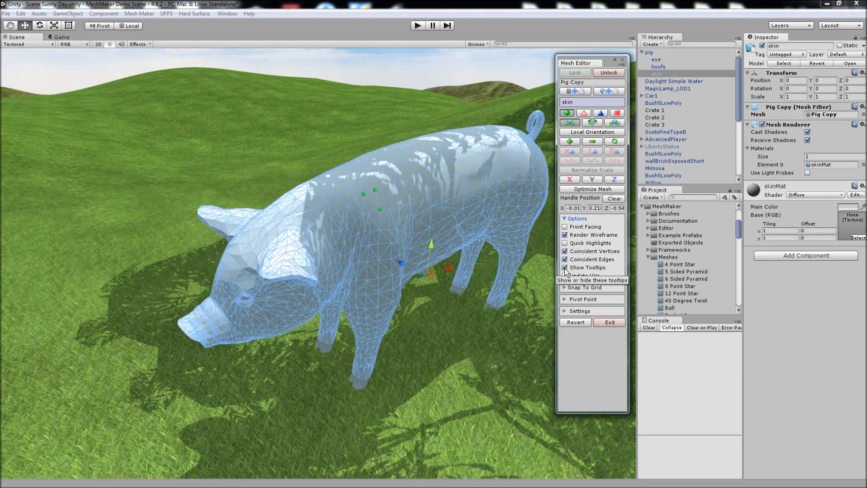
pyautogui.moveTo(590, 282)
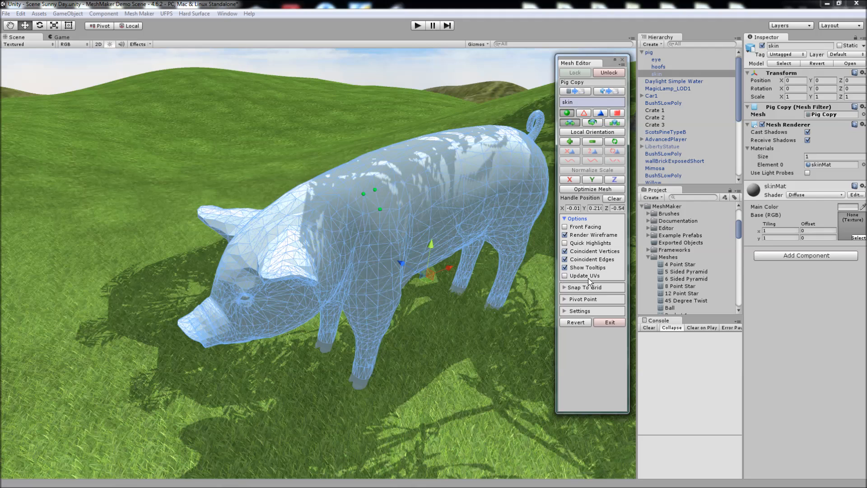
pyautogui.moveTo(585, 281)
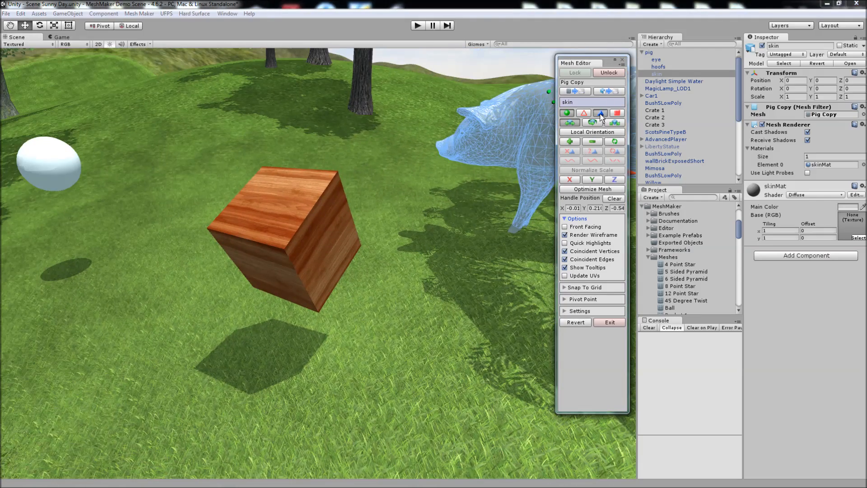
# Unlock from the pig and lock onto the wooden Cube, confirming replacement of the Cube Copy mesh
pyautogui.scroll(-3)
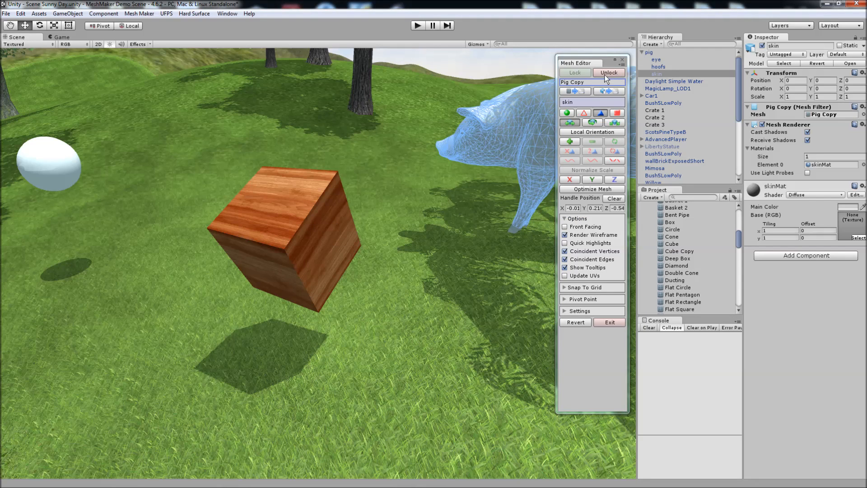
pyautogui.click(608, 73)
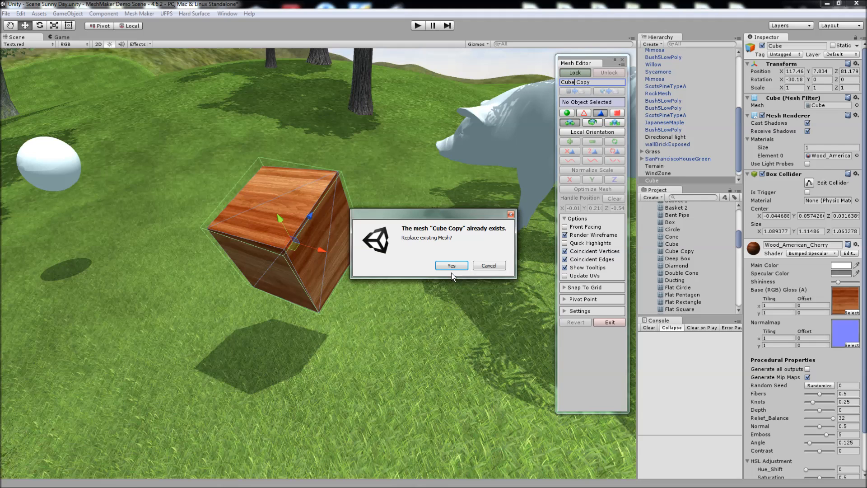
pyautogui.click(451, 266)
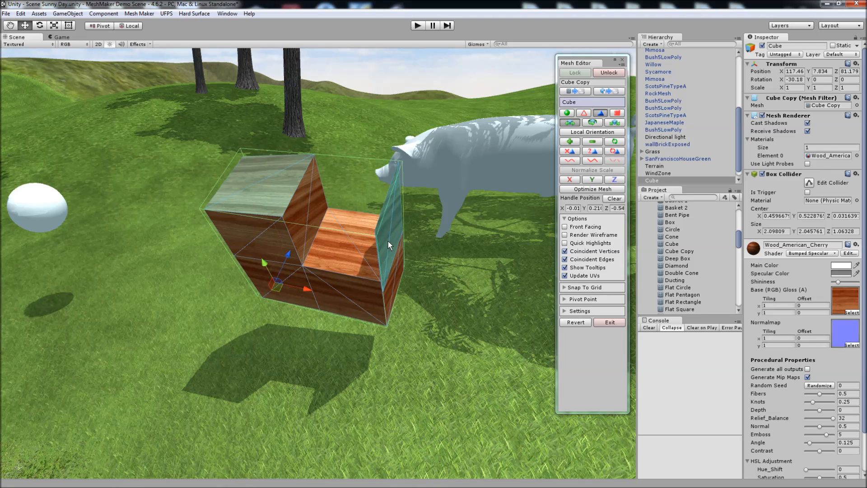
pyautogui.moveTo(522, 217)
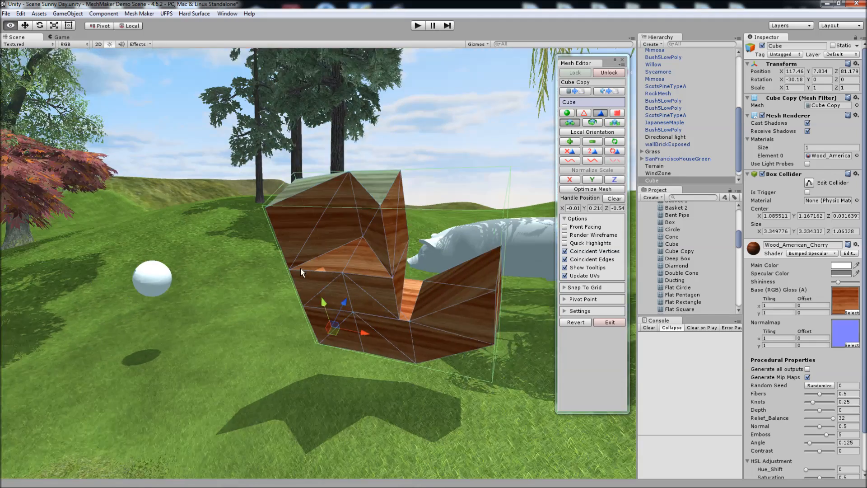
# Collapse Options and expand Snap To Grid, showing 1-unit position and 45-degree rotation steps
pyautogui.click(577, 218)
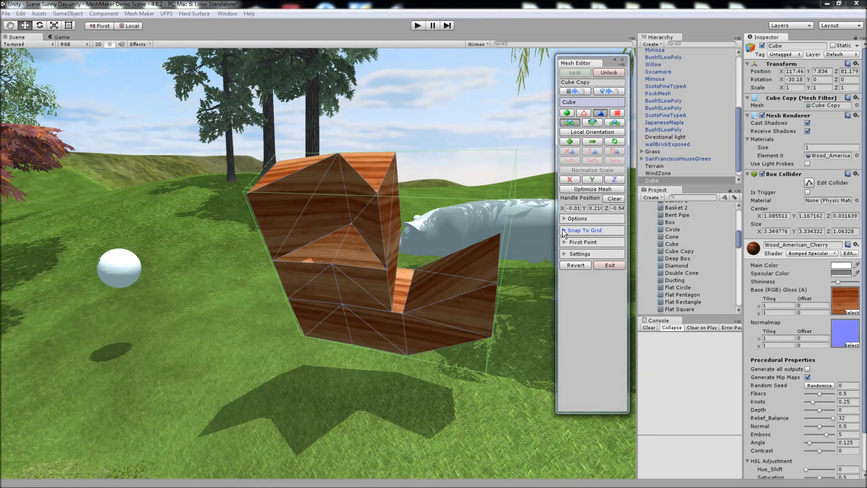
pyautogui.click(584, 231)
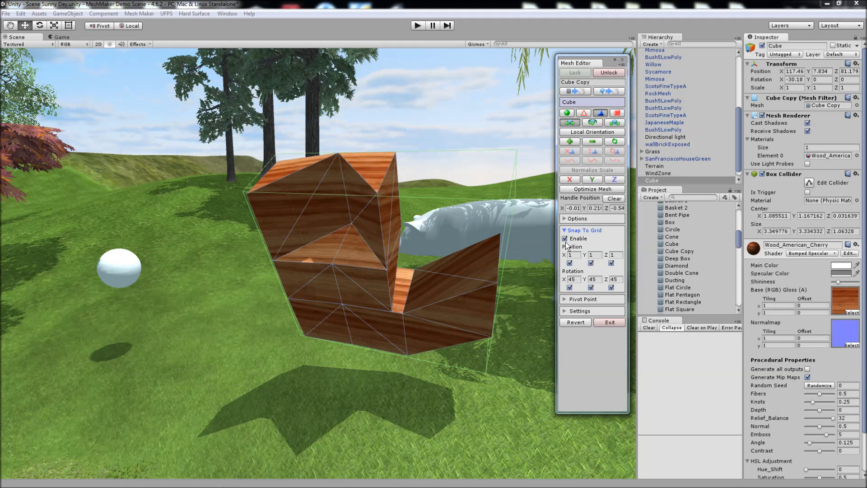
pyautogui.moveTo(583, 114)
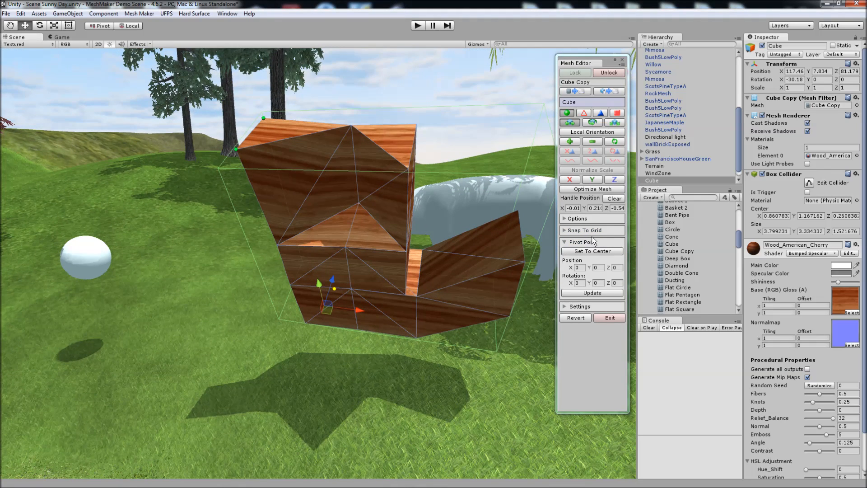
pyautogui.moveTo(590, 246)
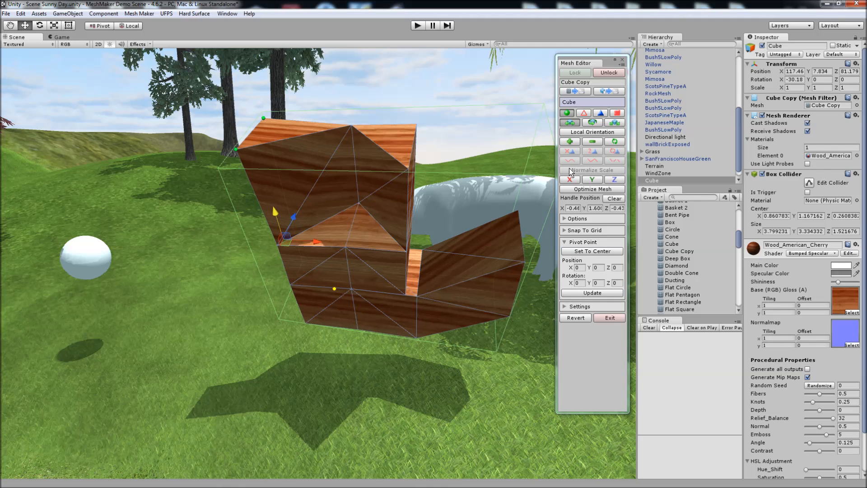
# Disable grid snapping, set the Cube Copy pivot to its centre and update, then fold both foldouts away
pyautogui.click(583, 230)
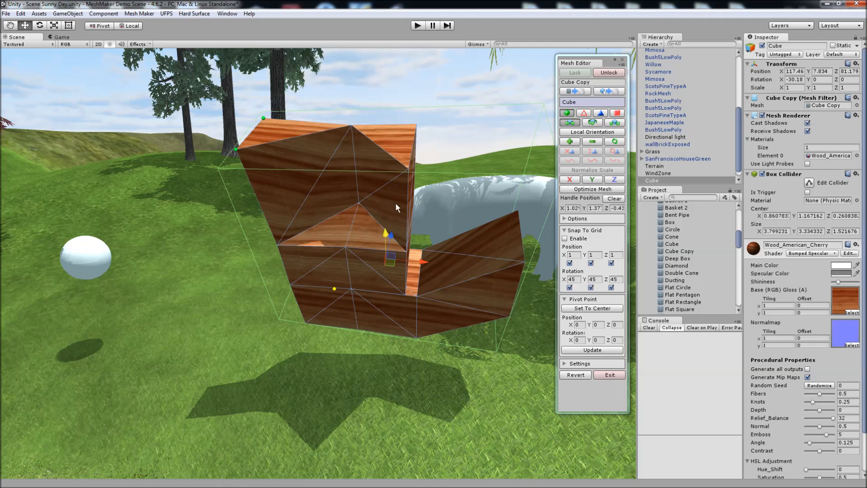
pyautogui.click(590, 308)
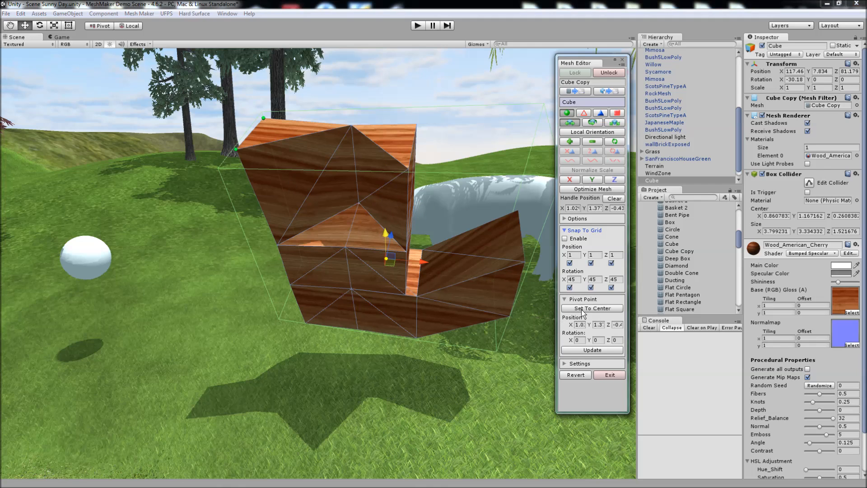
pyautogui.click(591, 308)
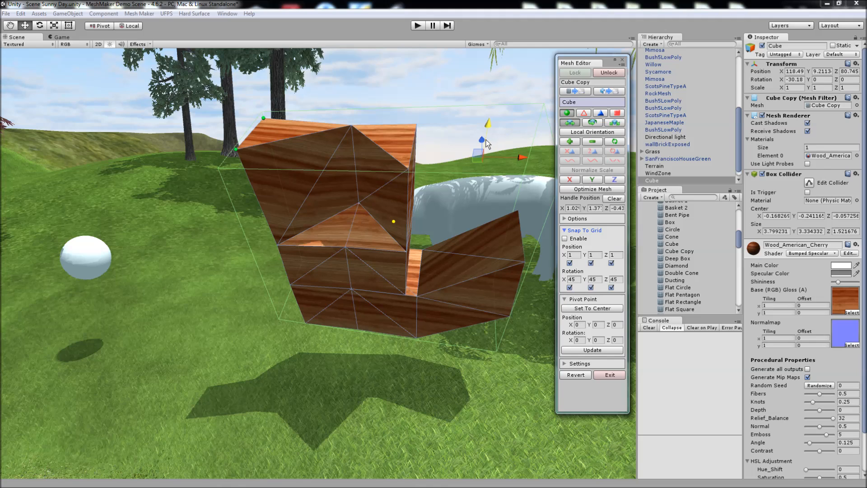
pyautogui.click(614, 198)
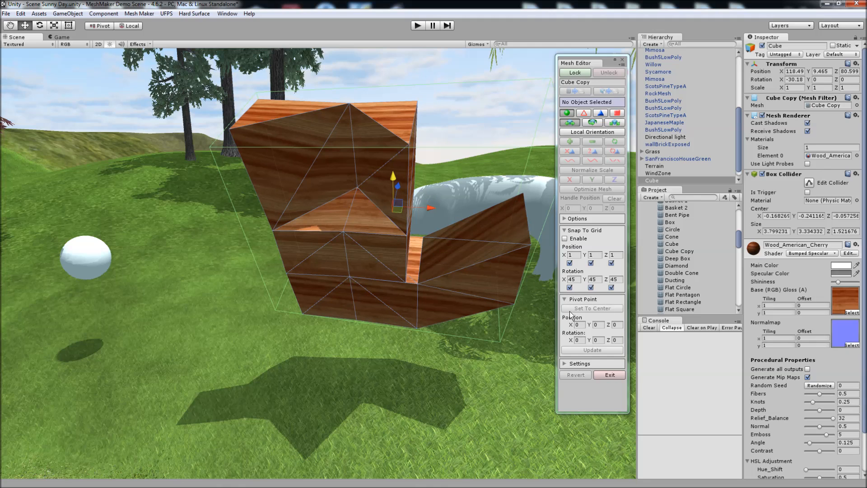
pyautogui.click(583, 299)
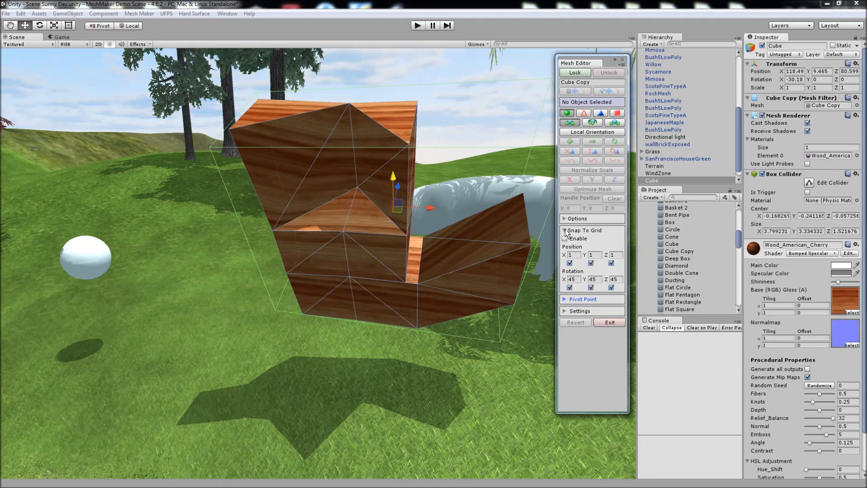
pyautogui.click(577, 218)
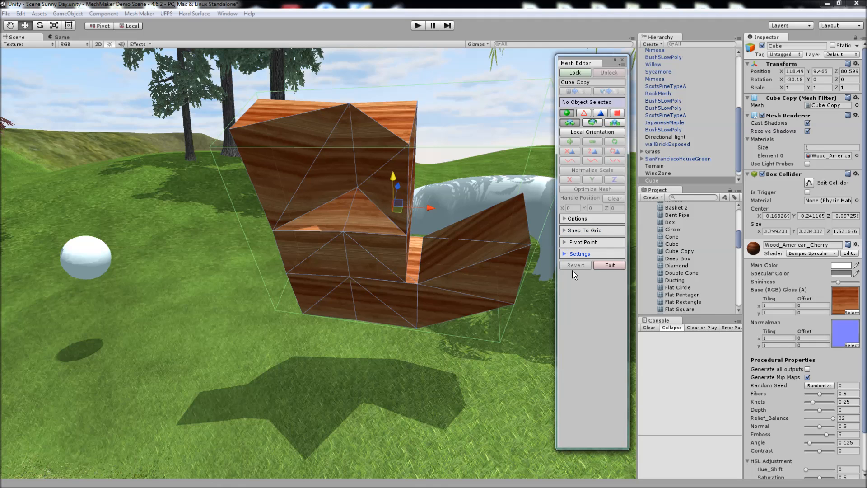
# Review Hotkey and Max Undo in the Settings foldout, then load the default editor preferences
pyautogui.click(580, 254)
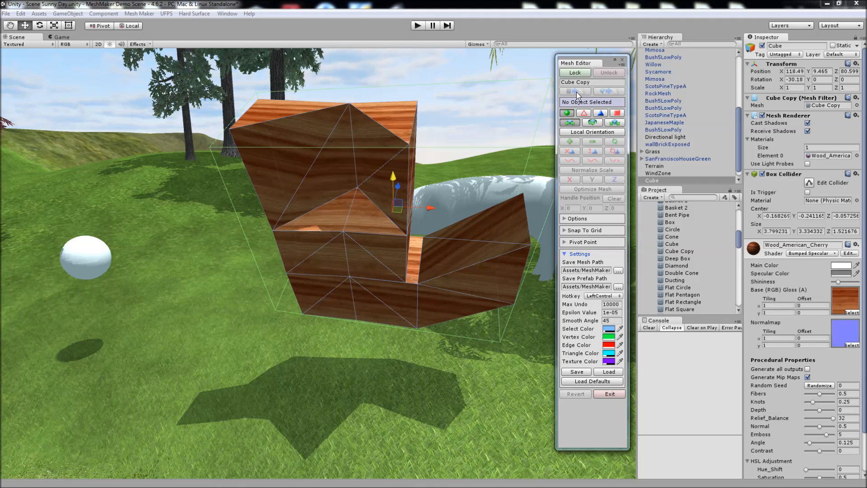
pyautogui.moveTo(568, 106)
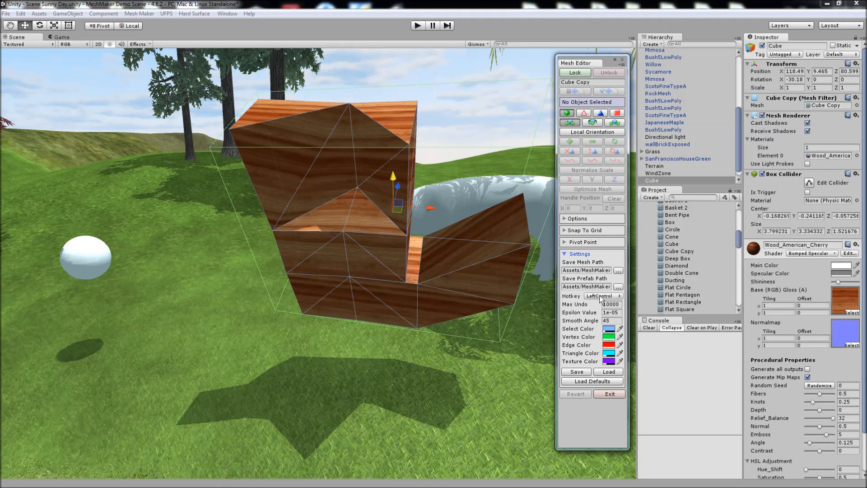
pyautogui.click(602, 295)
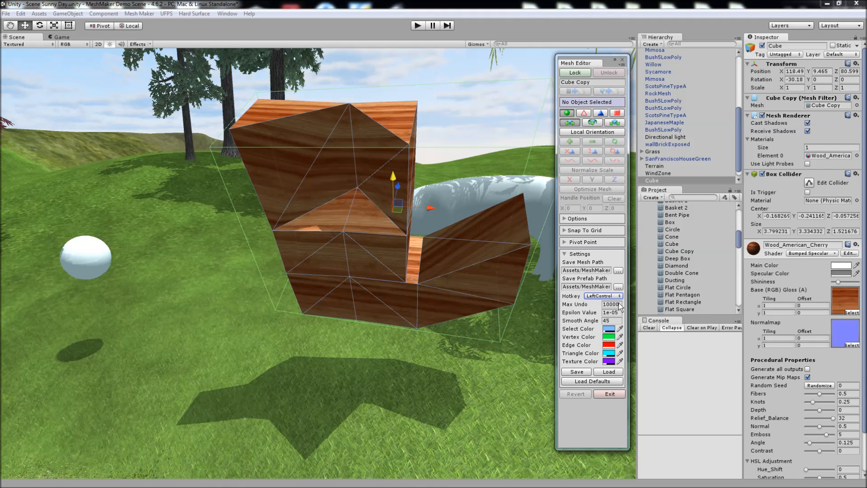
pyautogui.moveTo(608, 308)
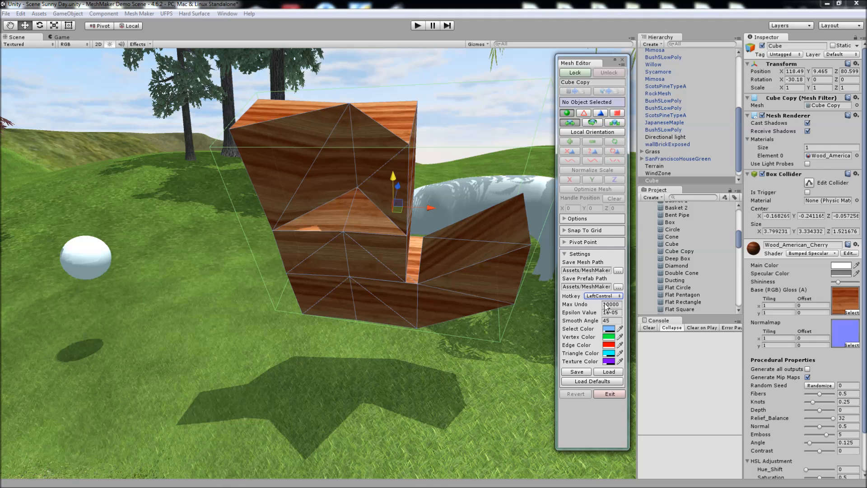
pyautogui.click(611, 312)
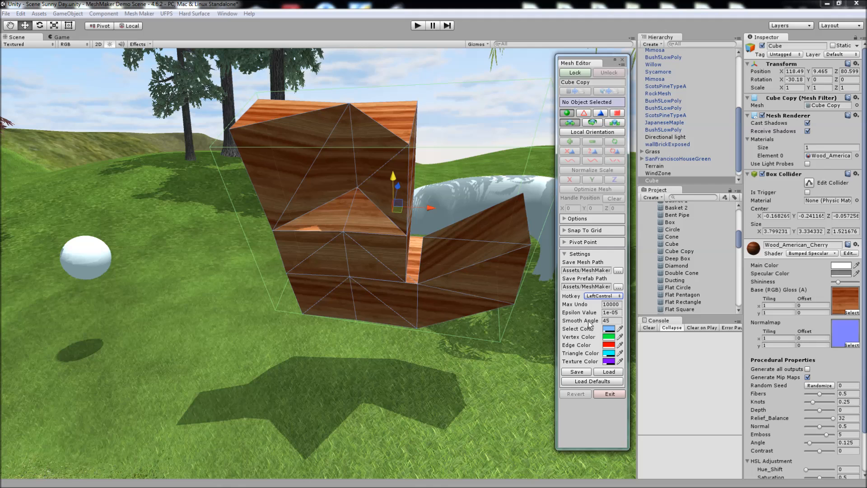
pyautogui.moveTo(83, 234)
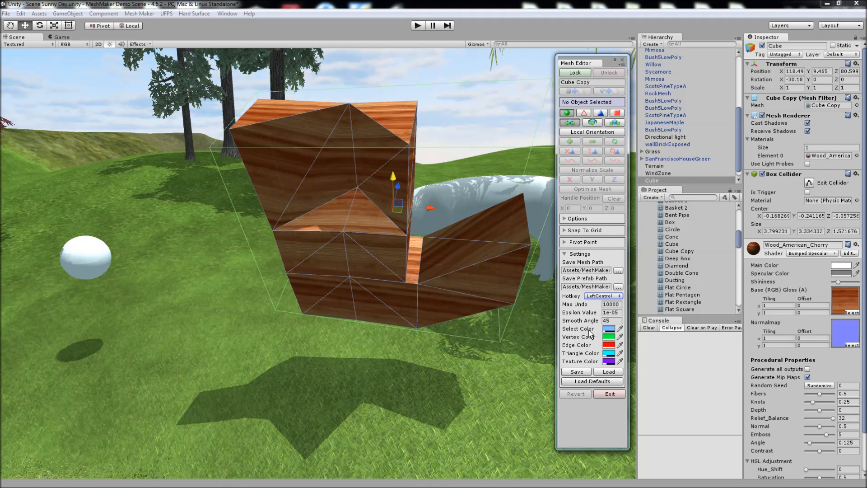
pyautogui.moveTo(337, 185)
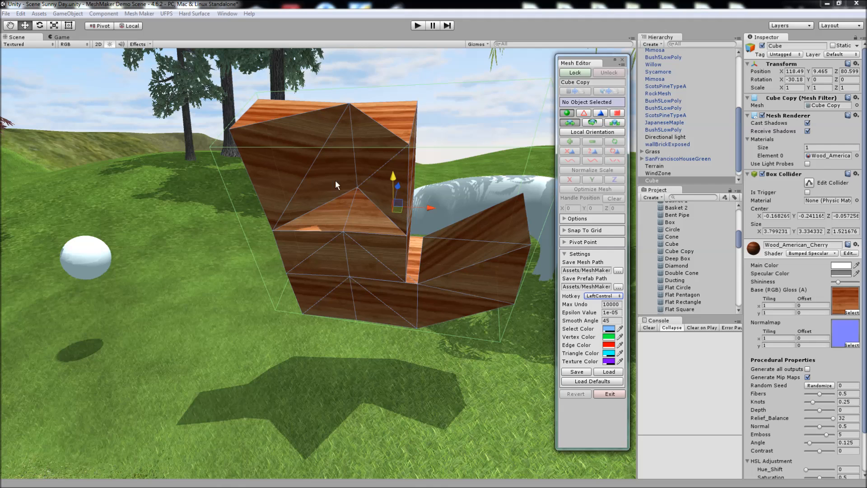
pyautogui.moveTo(551, 380)
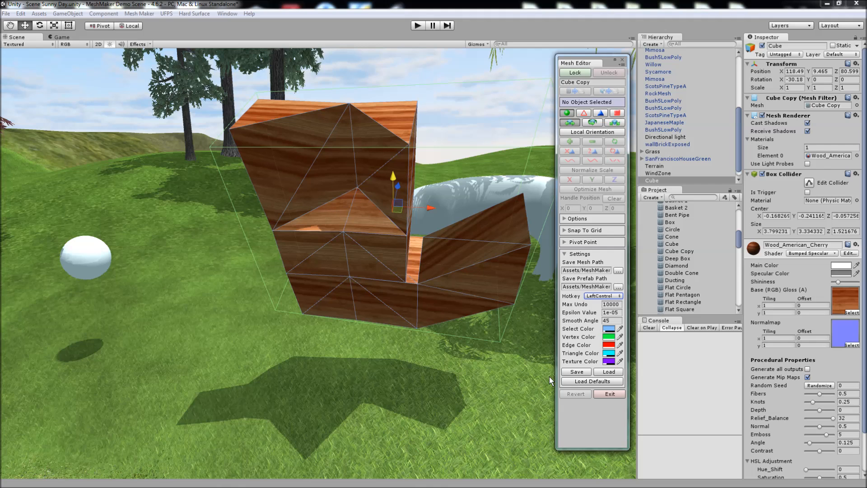
pyautogui.moveTo(576, 372)
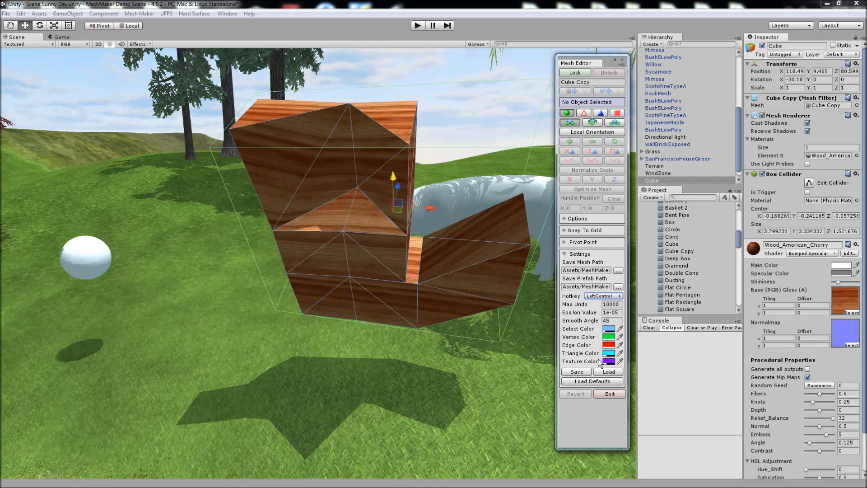
pyautogui.click(592, 382)
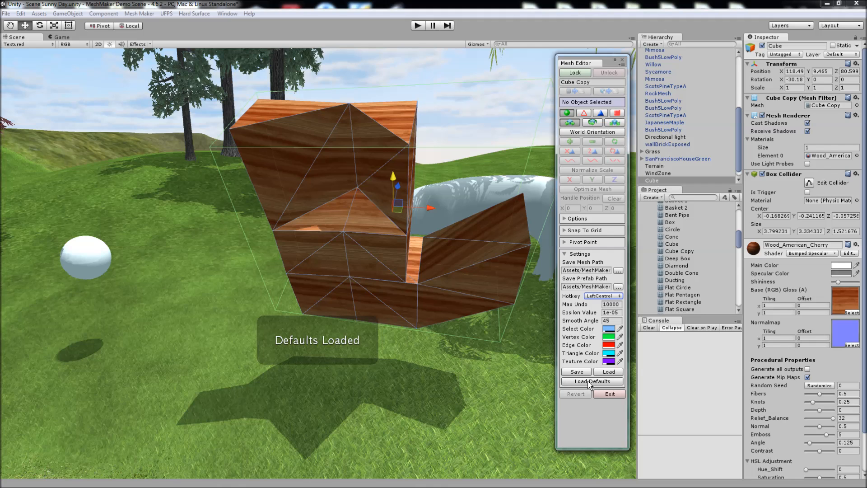
pyautogui.moveTo(592, 381)
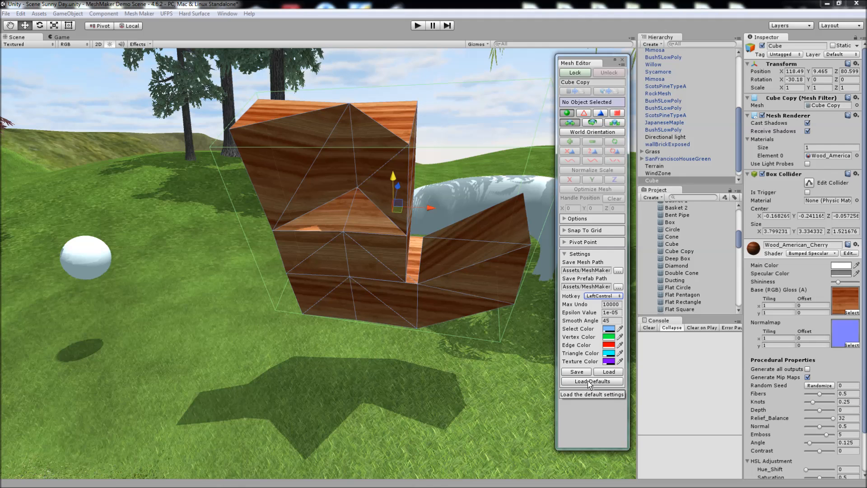